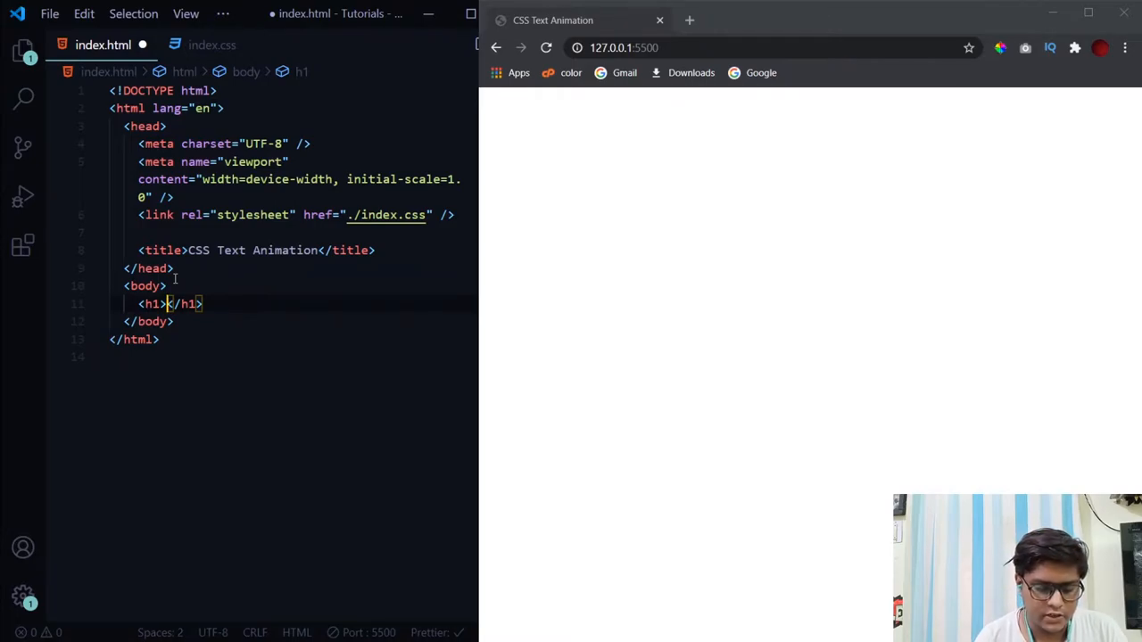
Step: Type CODE GRIND as the h1 heading text in index.html and save
{"action": "type", "text": "CODE GRID"}
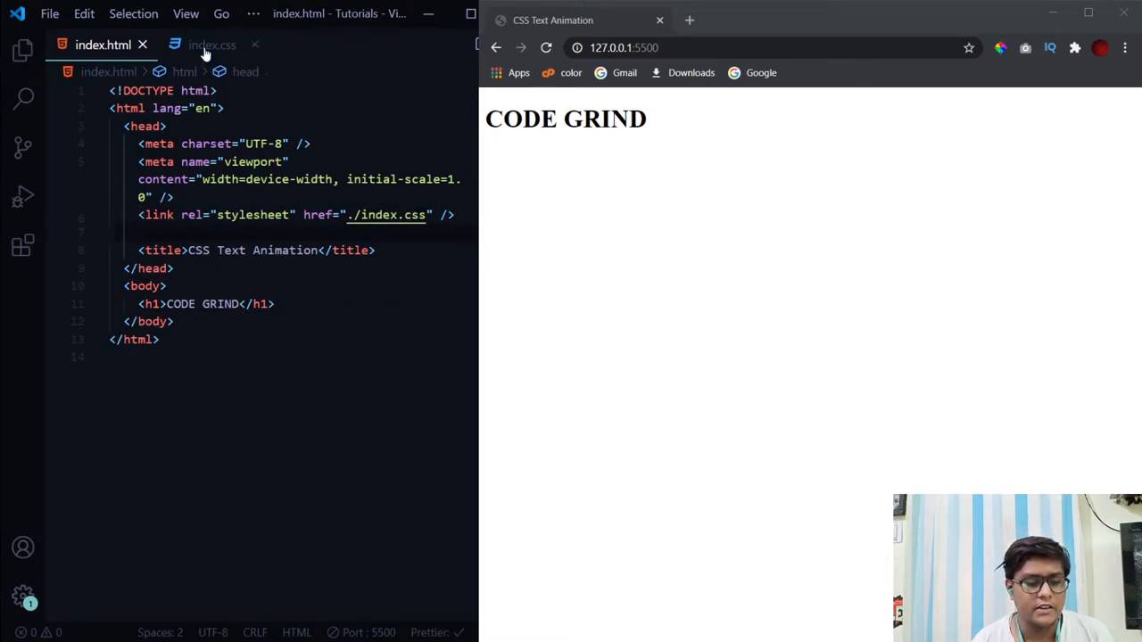
{"action": "left_click", "coordinate": [211, 44]}
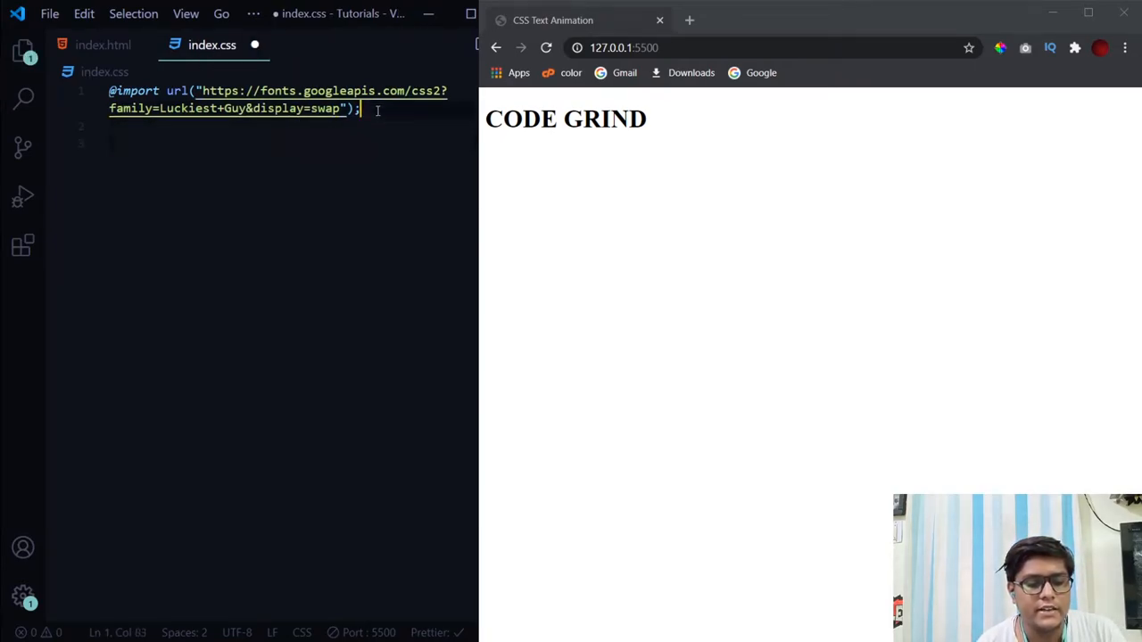
{"action": "left_click", "coordinate": [159, 108]}
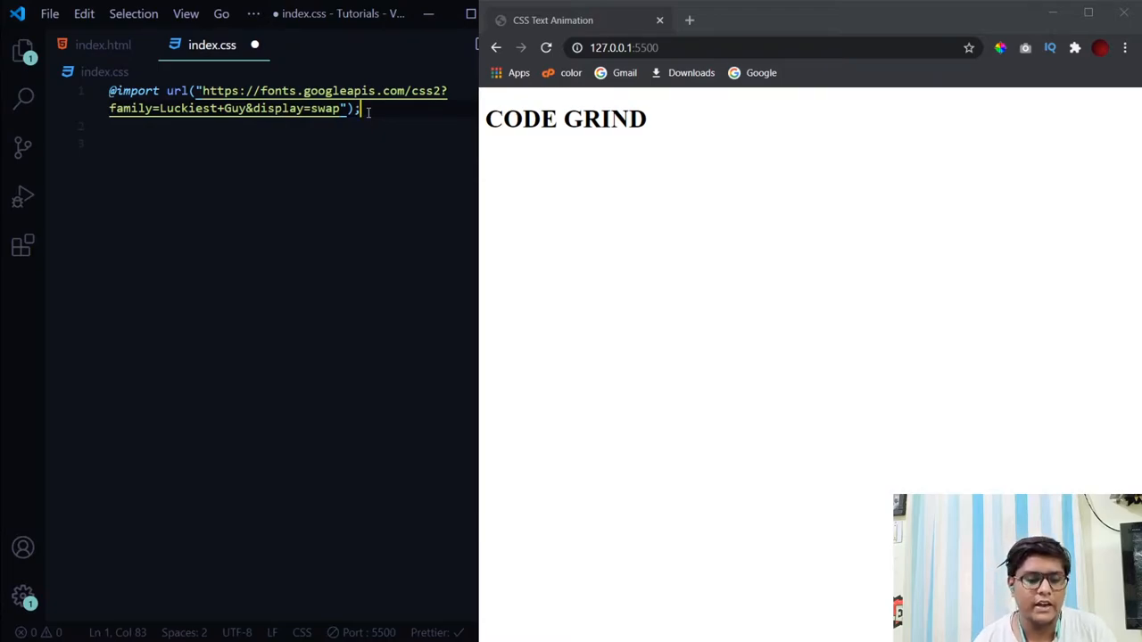
Step: Start a body rule with background-color #d7cdad
{"action": "type", "text": "b"}
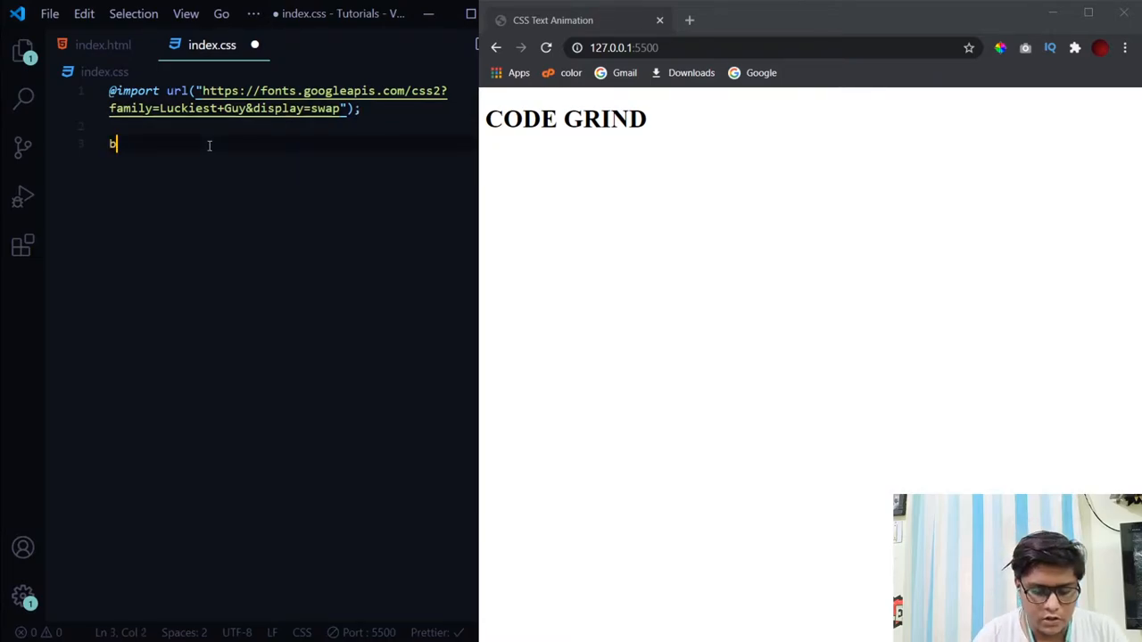
{"action": "type", "text": "body {"}
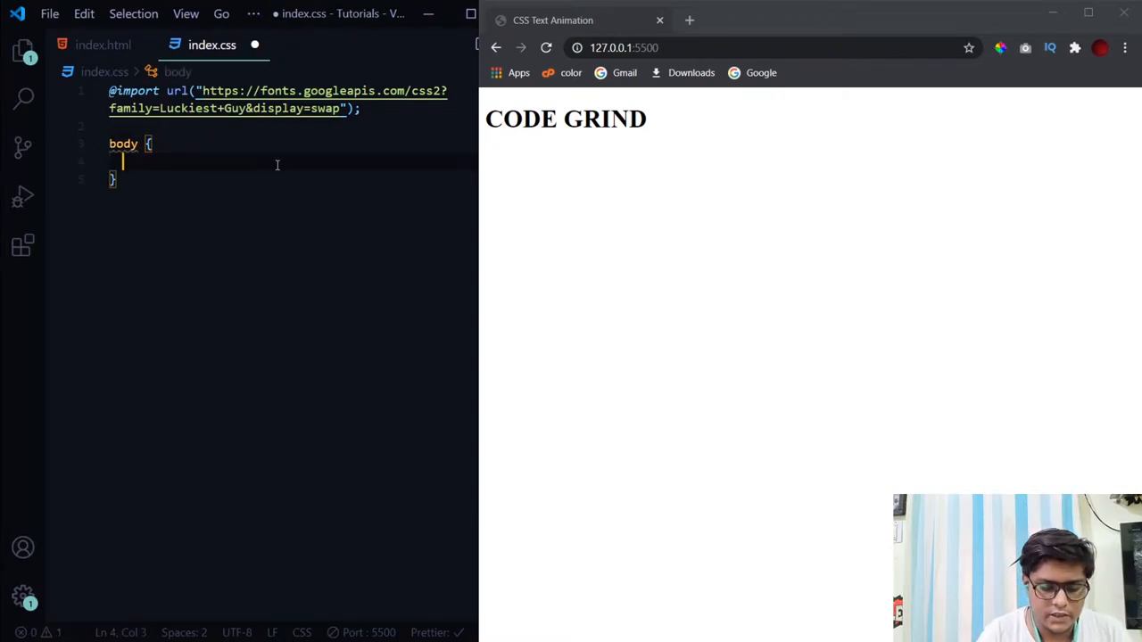
{"action": "type", "text": "background-"}
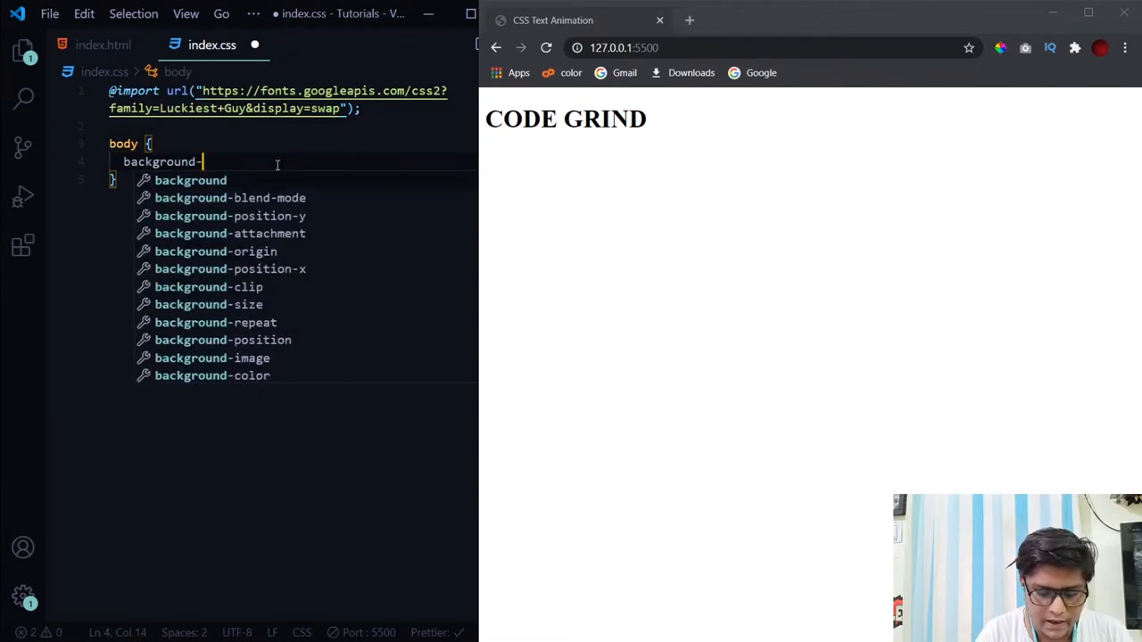
{"action": "type", "text": "color: ;"}
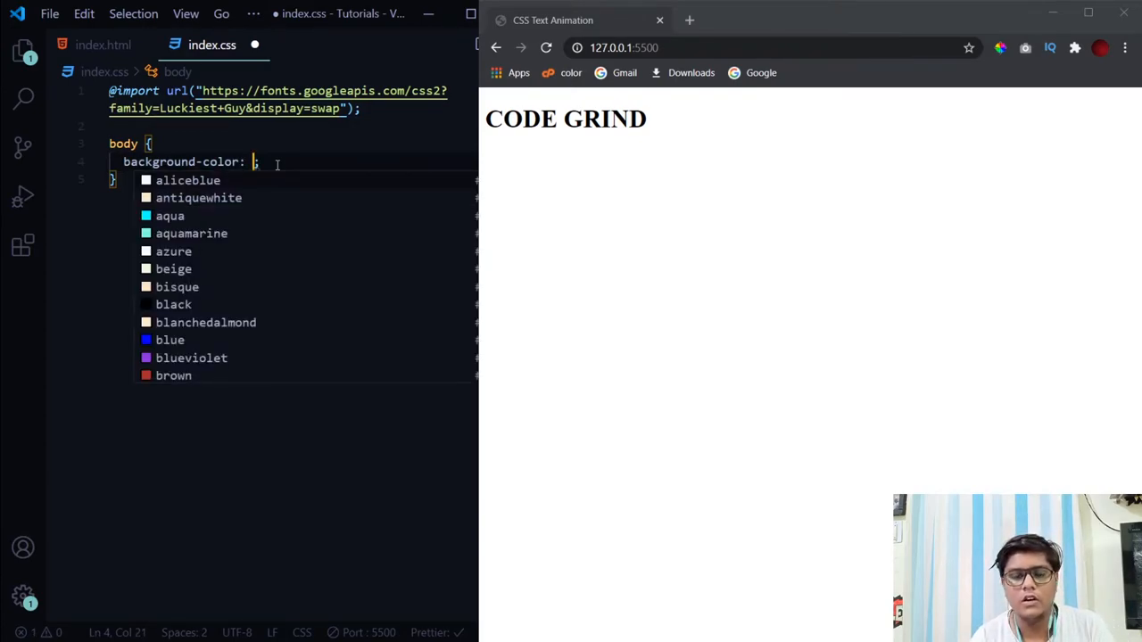
{"action": "type", "text": "#"}
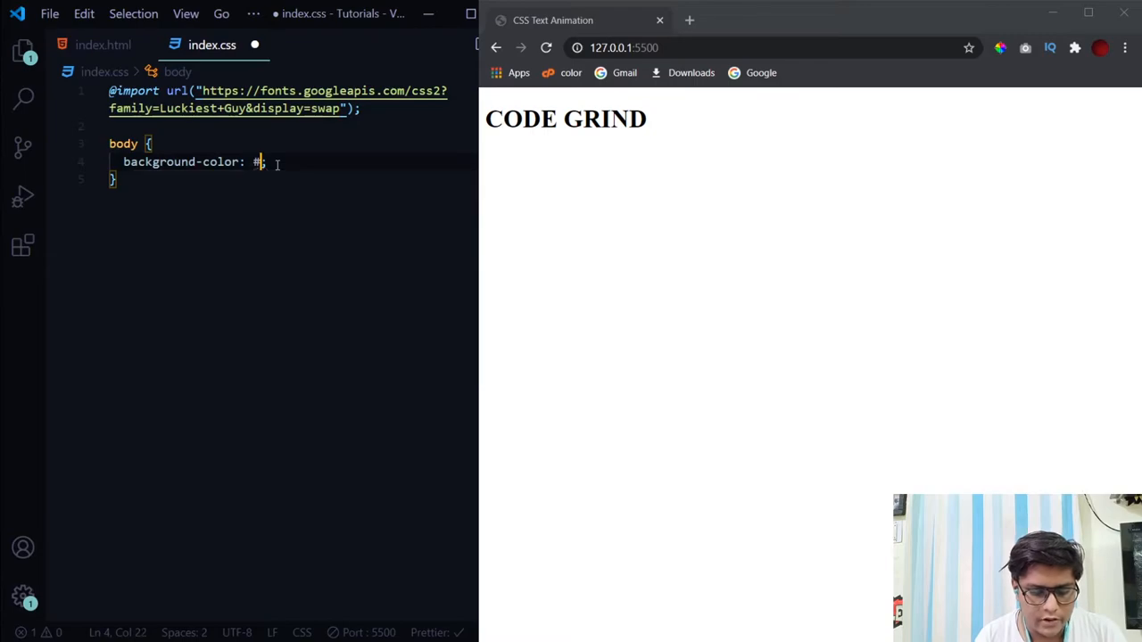
{"action": "type", "text": "d7cdad"}
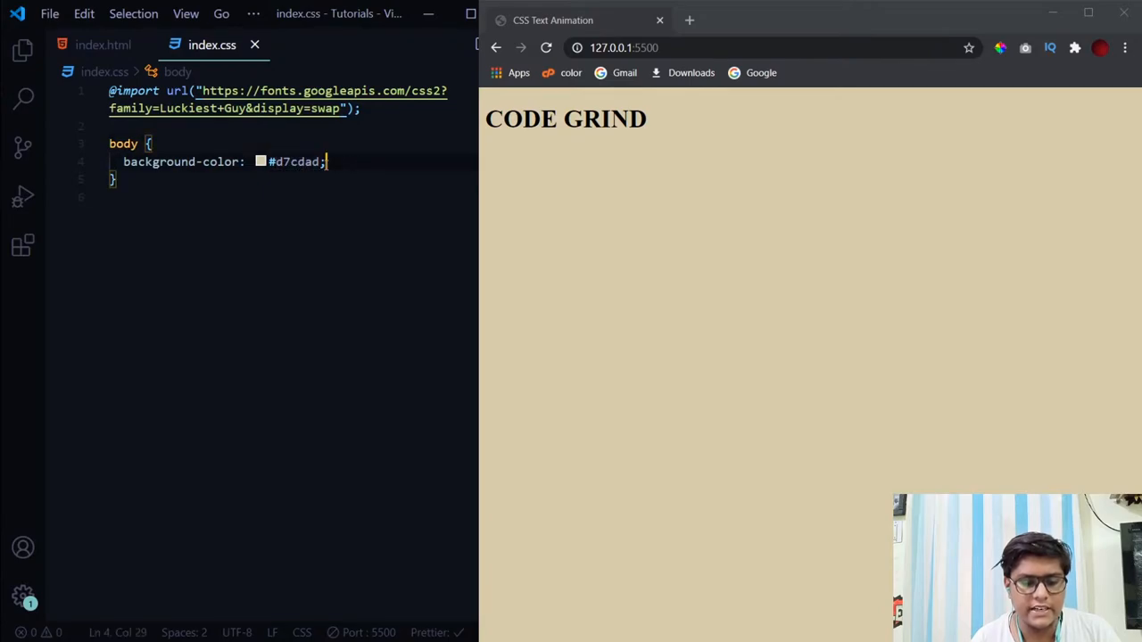
Step: Add display flex, justify-content center and font-family "Luckiest Guy", cursive to body
{"action": "key", "text": "enter"}
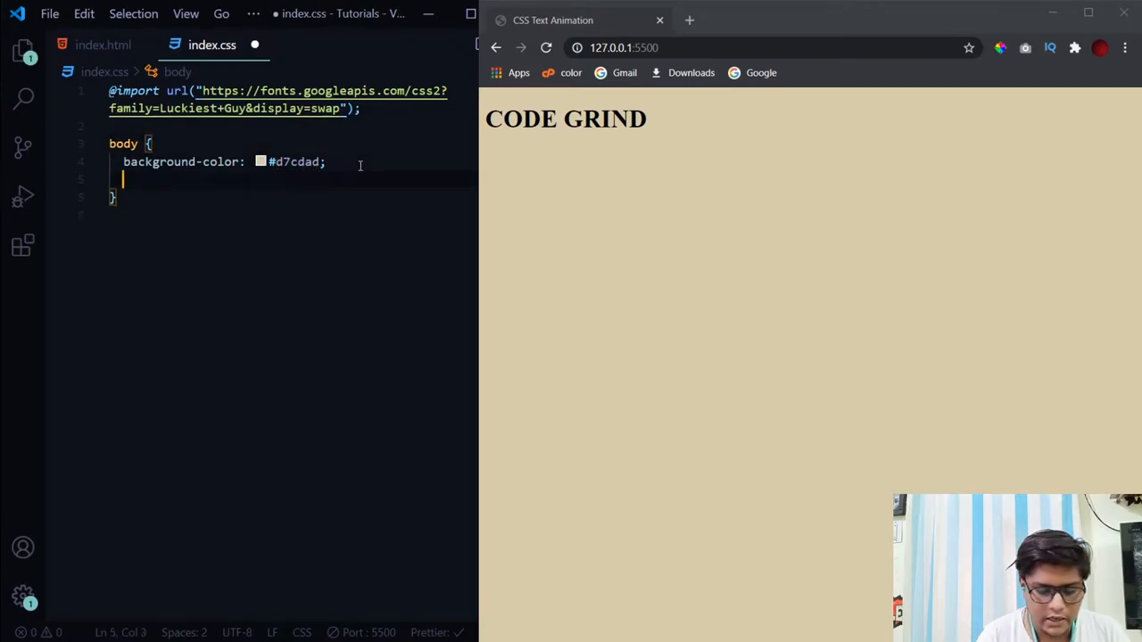
{"action": "type", "text": "display: flex;"}
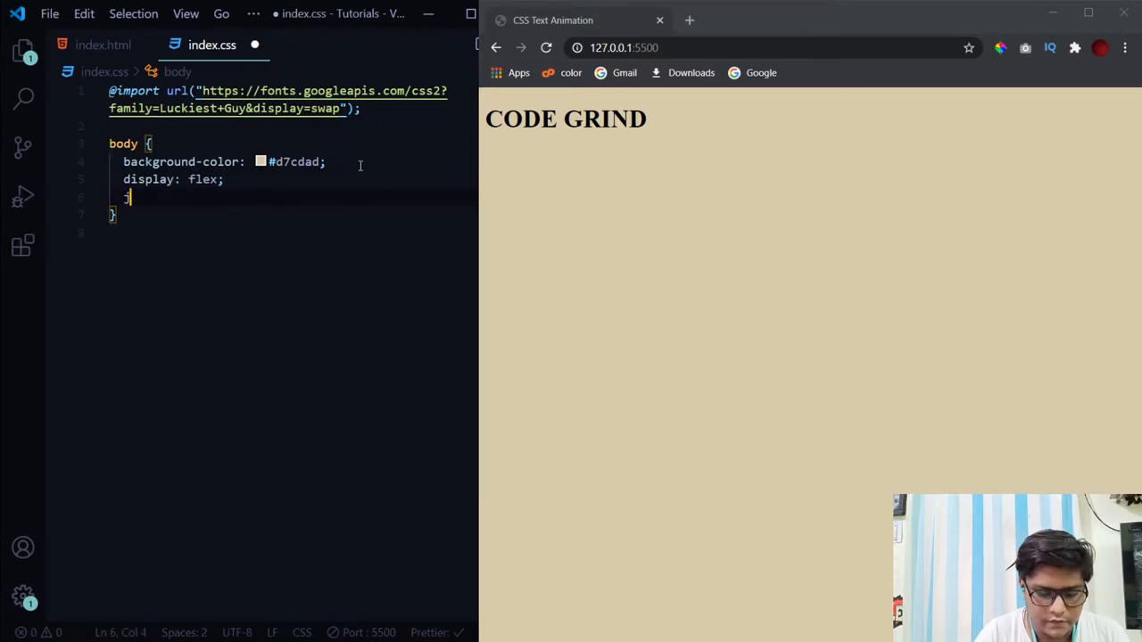
{"action": "type", "text": "justify-content: center;"}
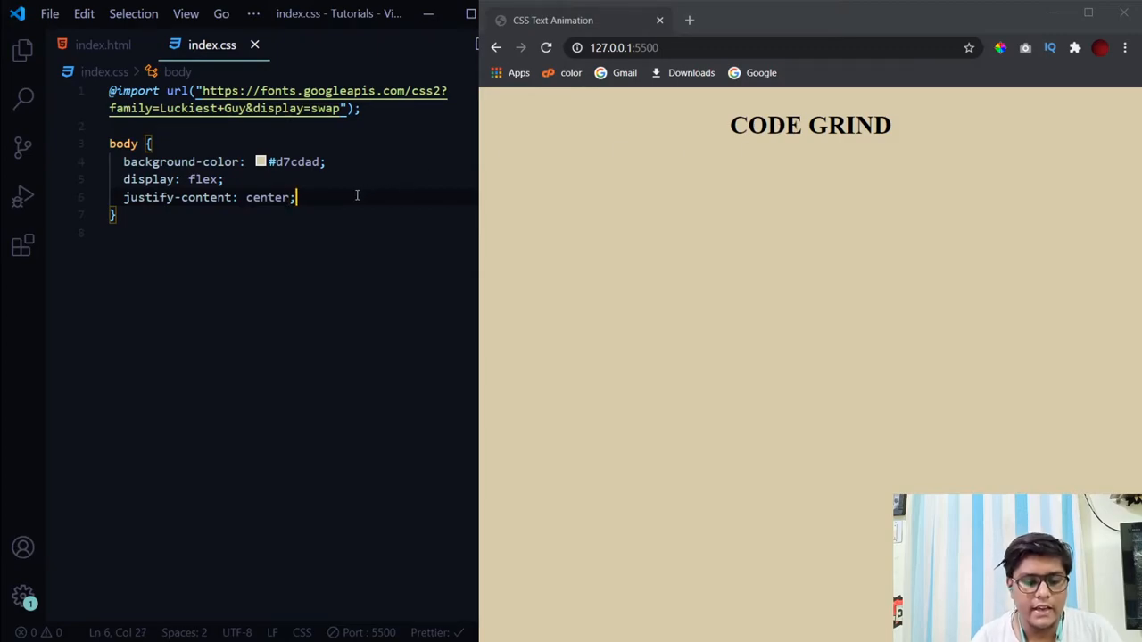
{"action": "type", "text": "font-family: ;"}
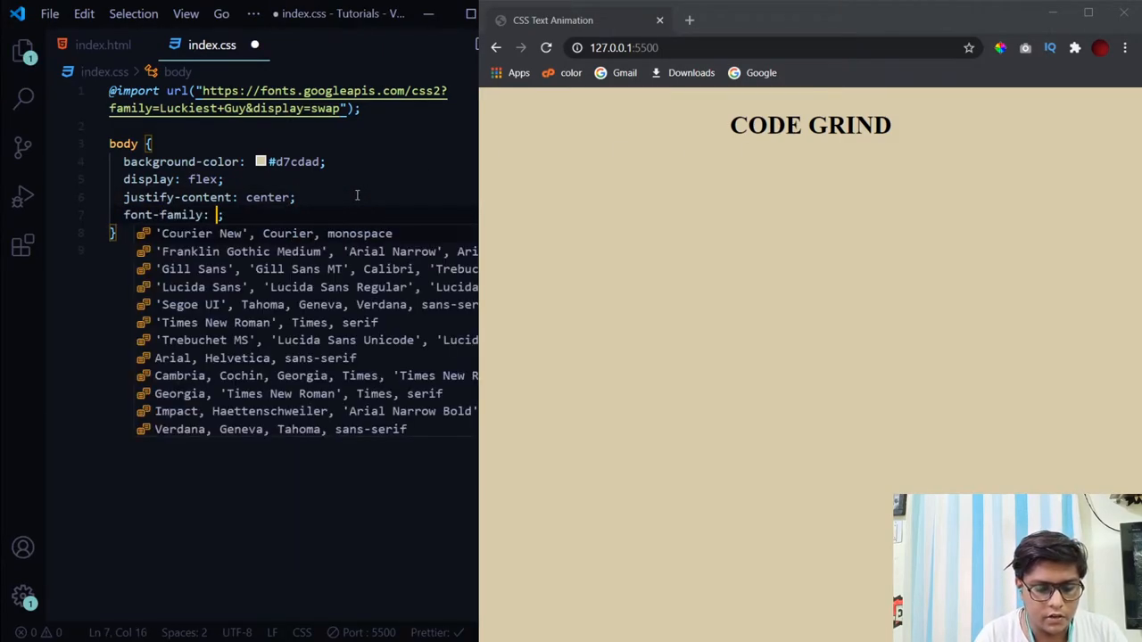
{"action": "type", "text": "Luck'"}
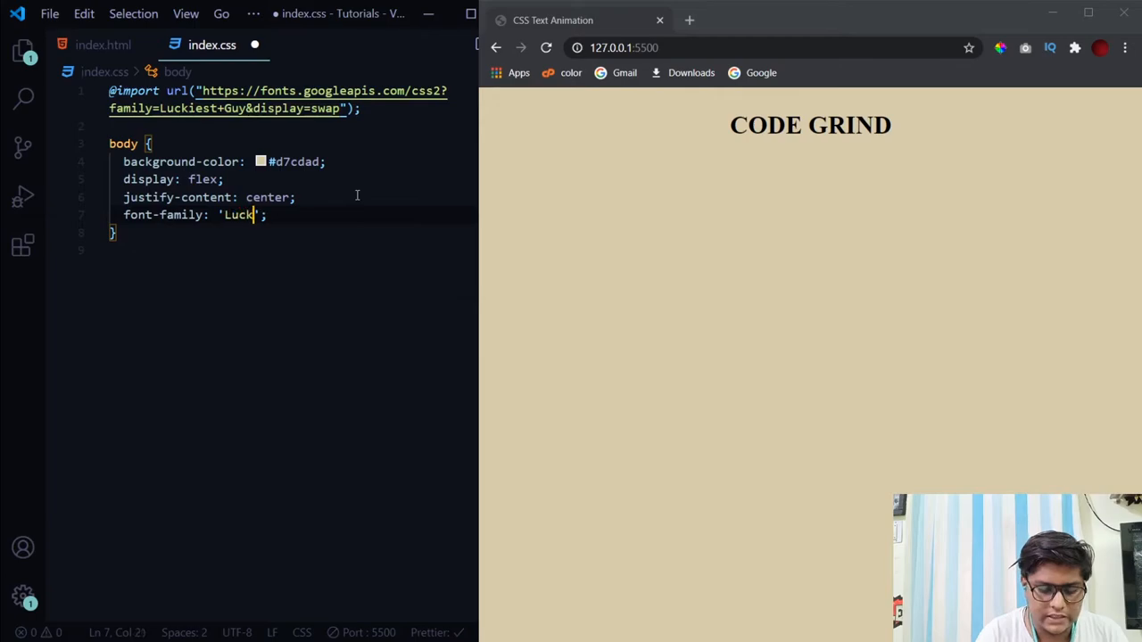
{"action": "type", "text": "iest Guy"}
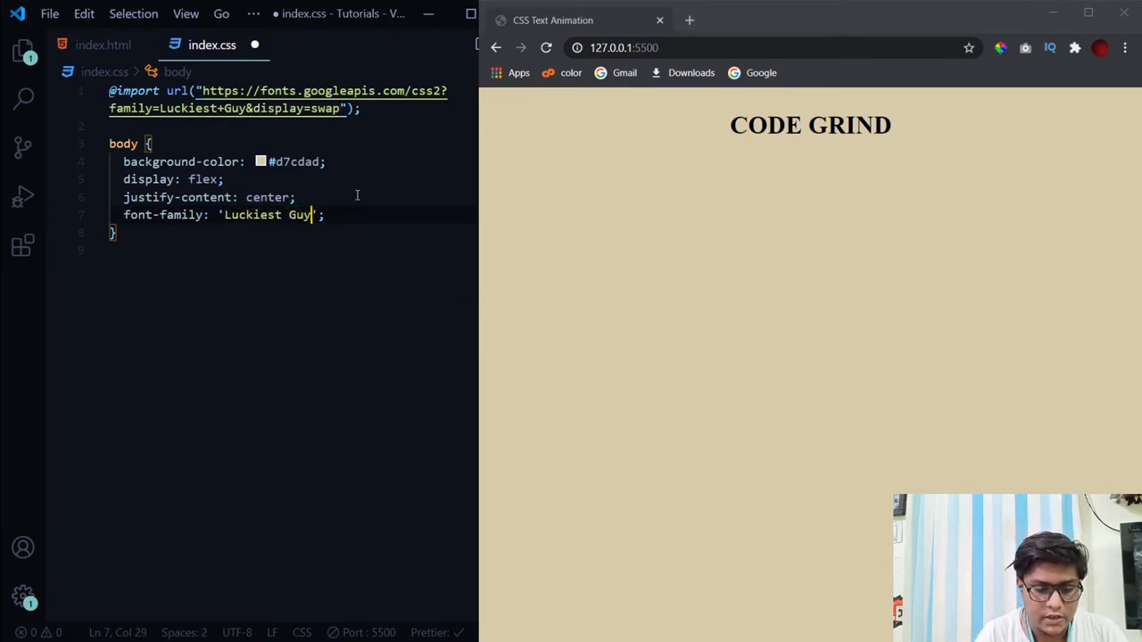
{"action": "type", "text": ", cursive"}
{"action": "left_click", "coordinate": [290, 250]}
{"action": "type", "text": "h1"}
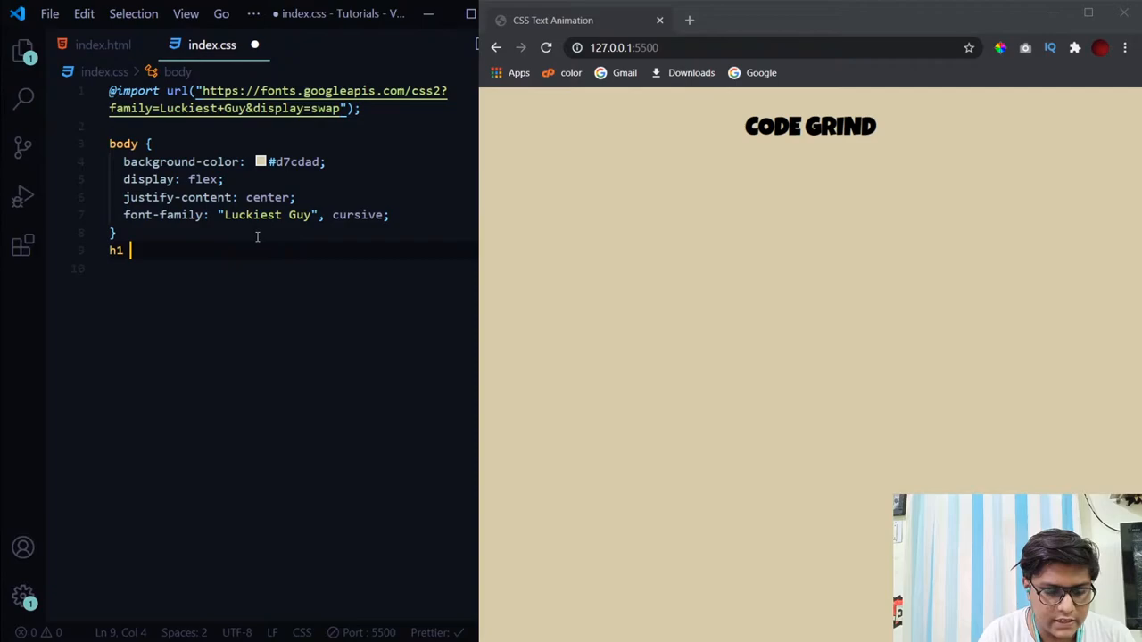
Step: Create the h1 rule with color #3c2a05 and font-size 8em
{"action": "type", "text": "{"}
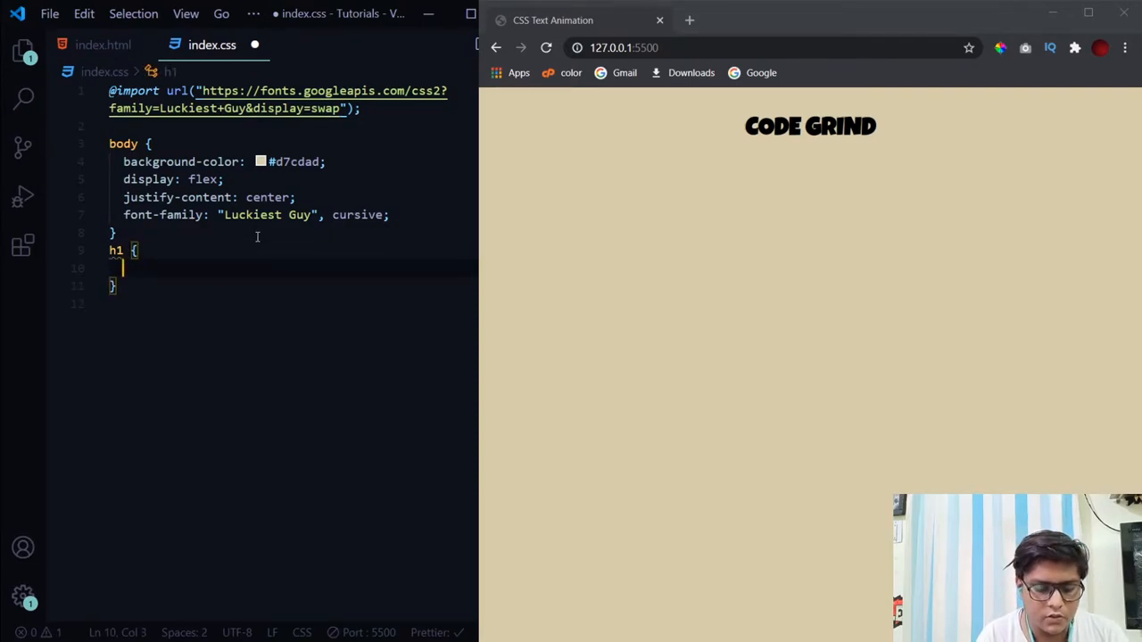
{"action": "type", "text": "color:"}
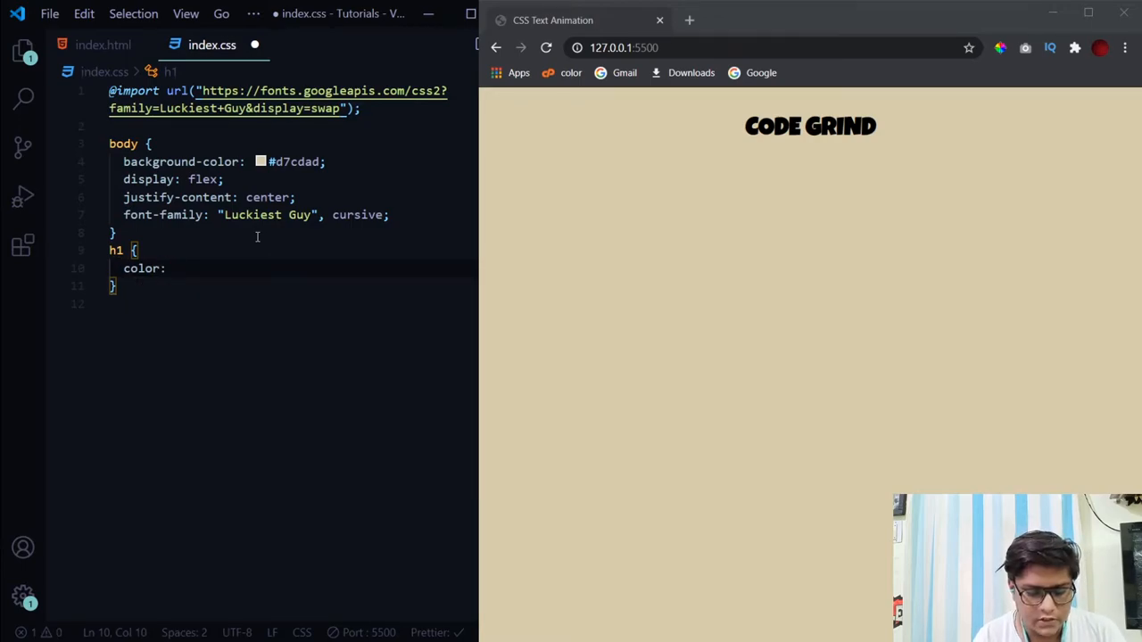
{"action": "type", "text": "#3c2a05;"}
{"action": "type", "text": "font-size: ;"}
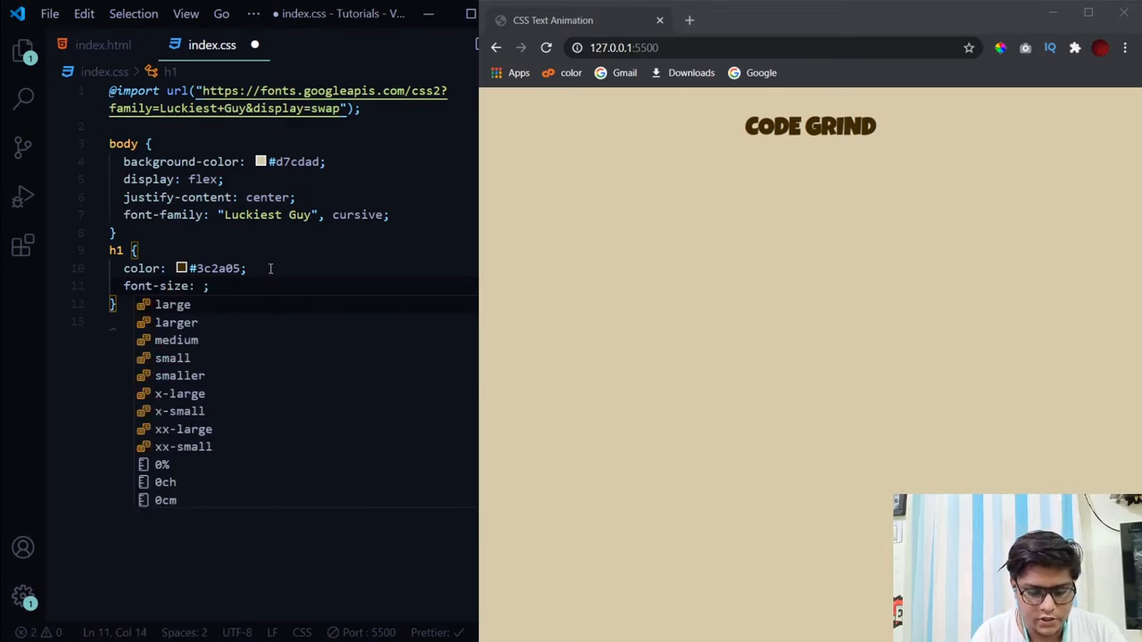
{"action": "type", "text": "8em"}
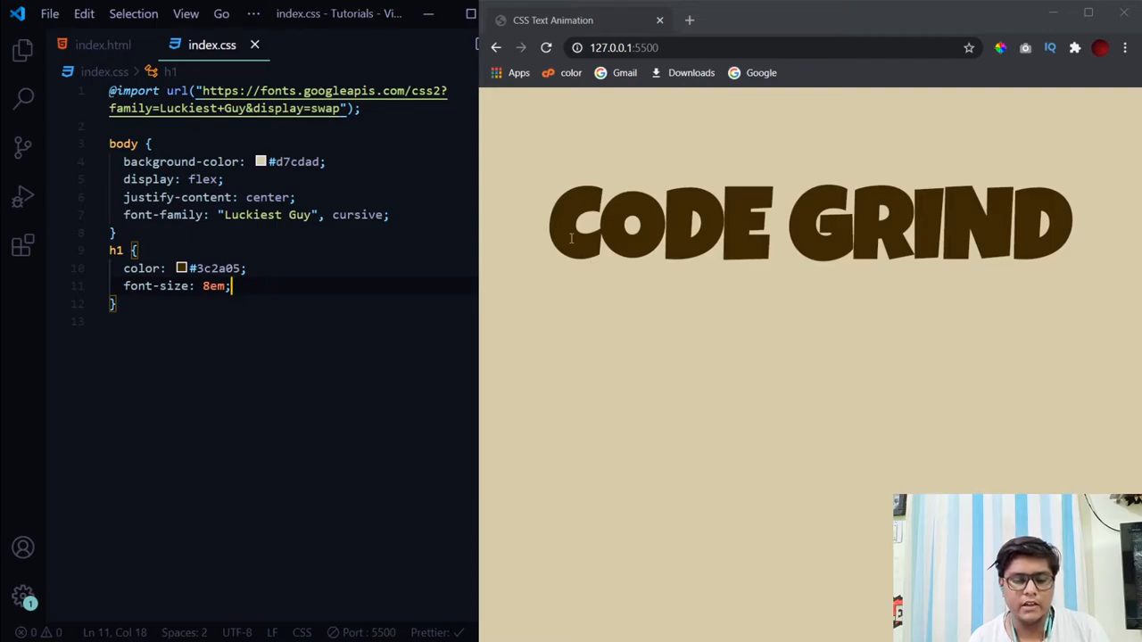
{"action": "key", "text": "Enter"}
{"action": "type", "text": "text-shadow: ;"}
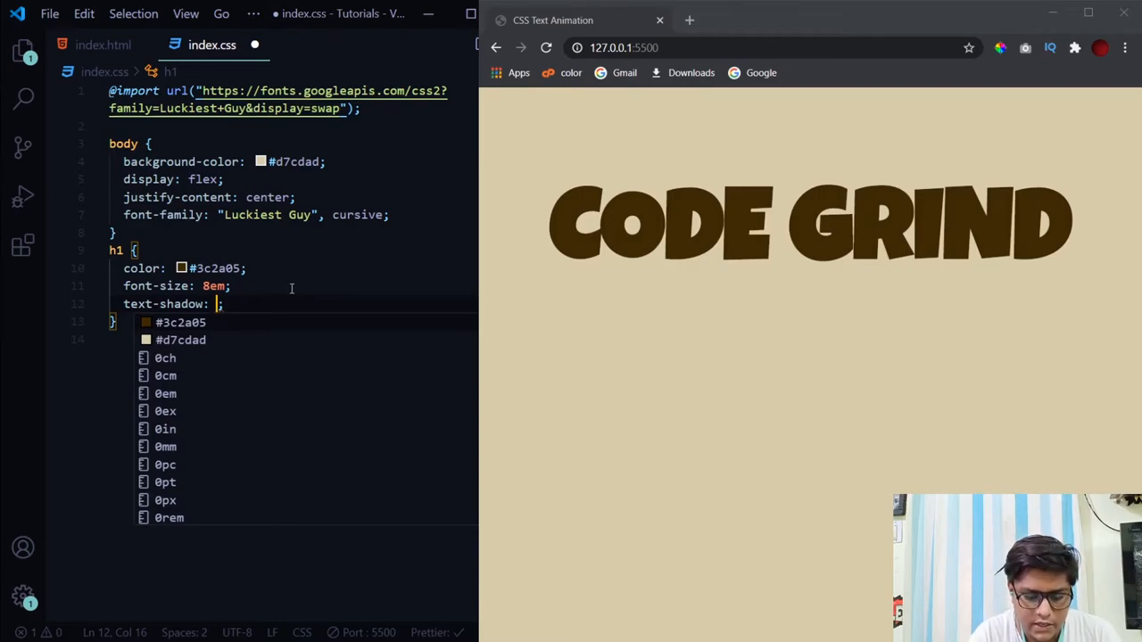
Step: Set the h1 text-shadow to 0.01em 0.01em 0 #ecaa21
{"action": "type", "text": "0.01em 0.01em 0"}
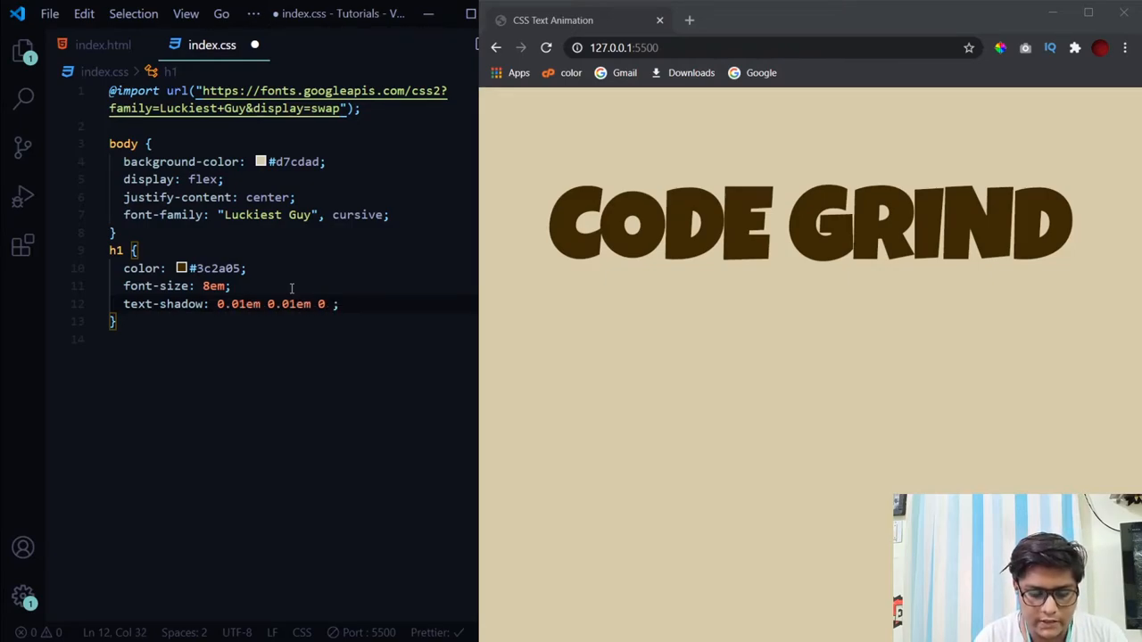
{"action": "type", "text": "#ecaa21"}
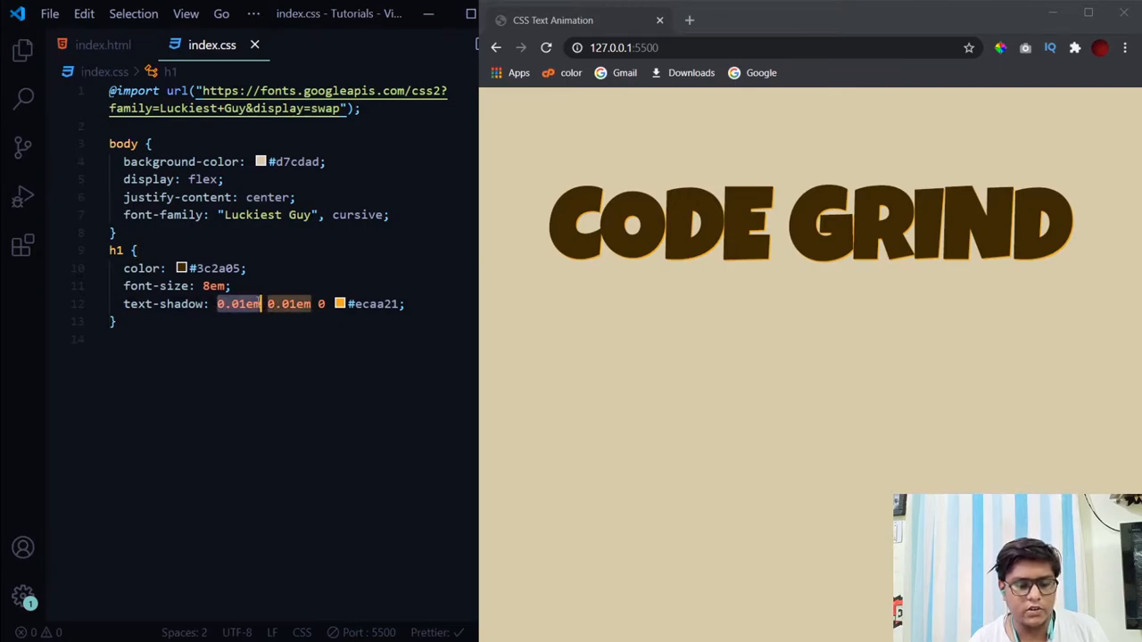
{"action": "mouse_move", "coordinate": [166, 303]}
{"action": "type", "text": ","}
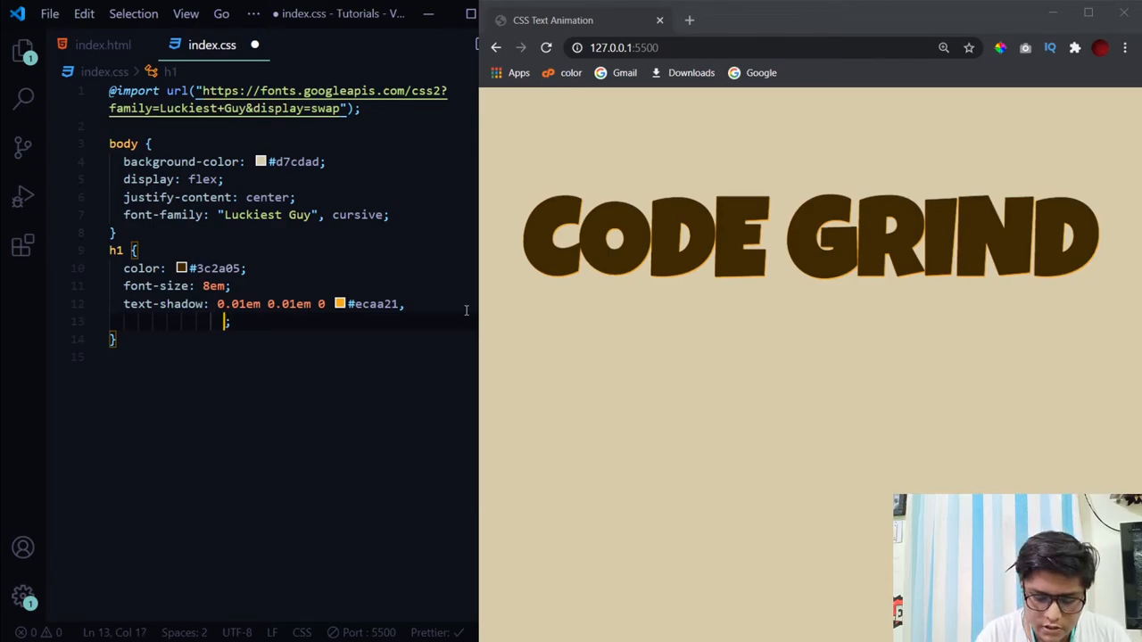
Step: Add a 0.08em 0.08em 0 #3c2a05 shadow layer and save
{"action": "type", "text": "0.08em 0.08em"}
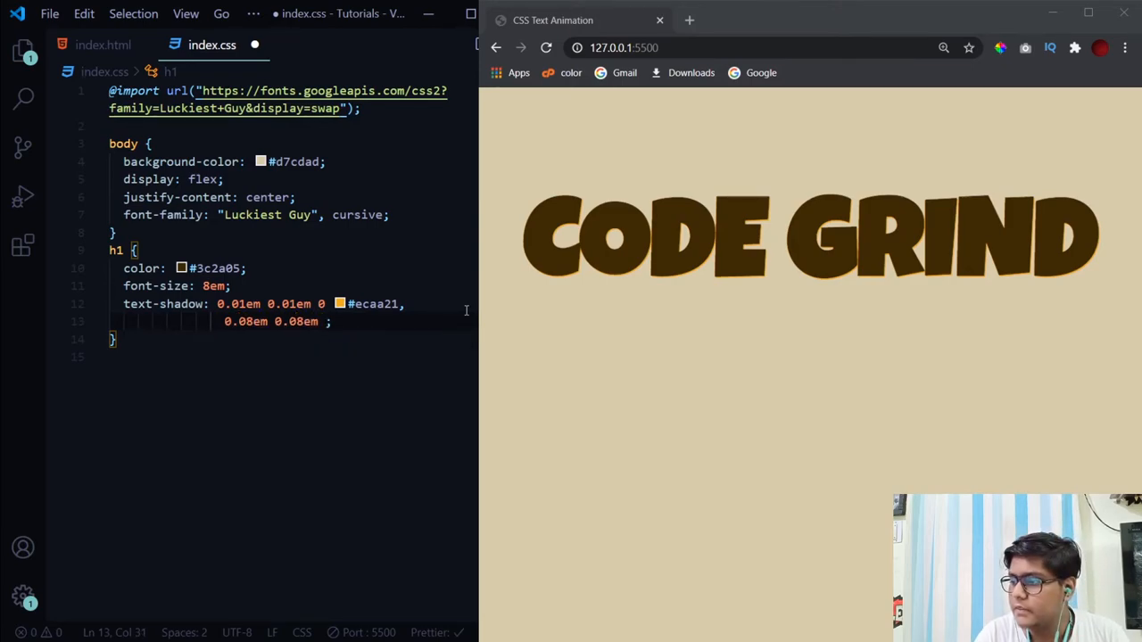
{"action": "type", "text": "0"}
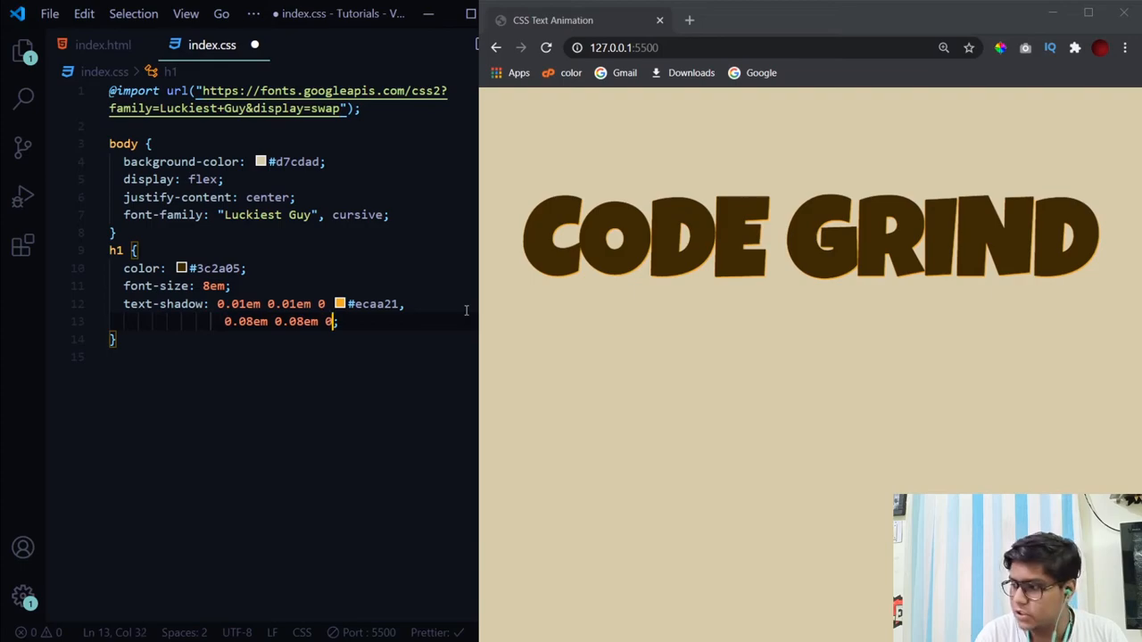
{"action": "type", "text": "\" \""}
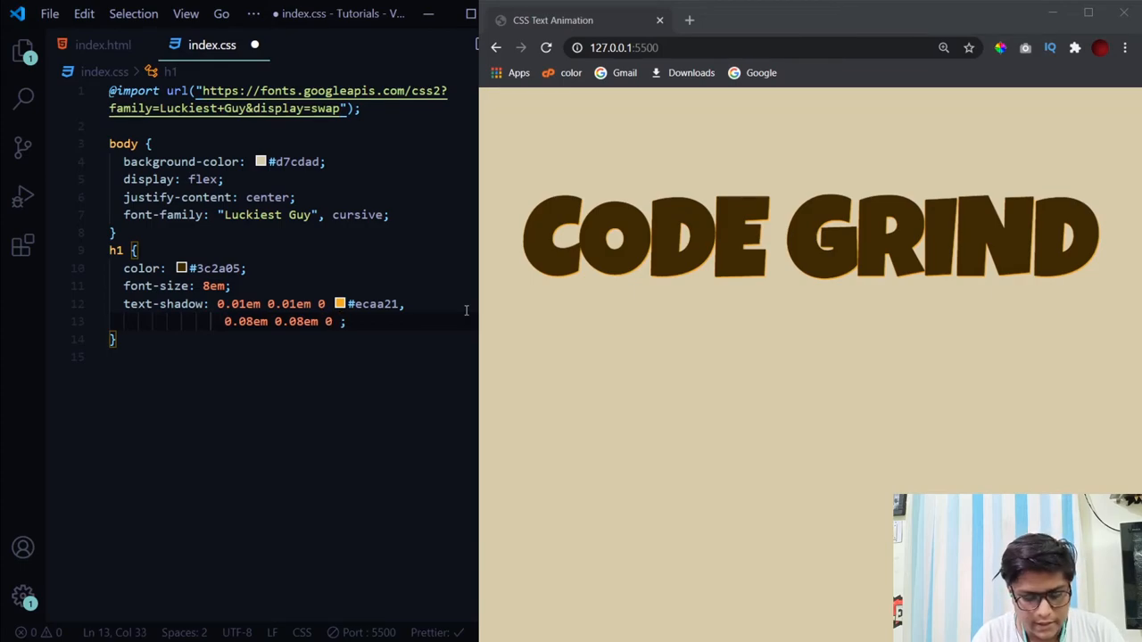
{"action": "type", "text": "#3c2"}
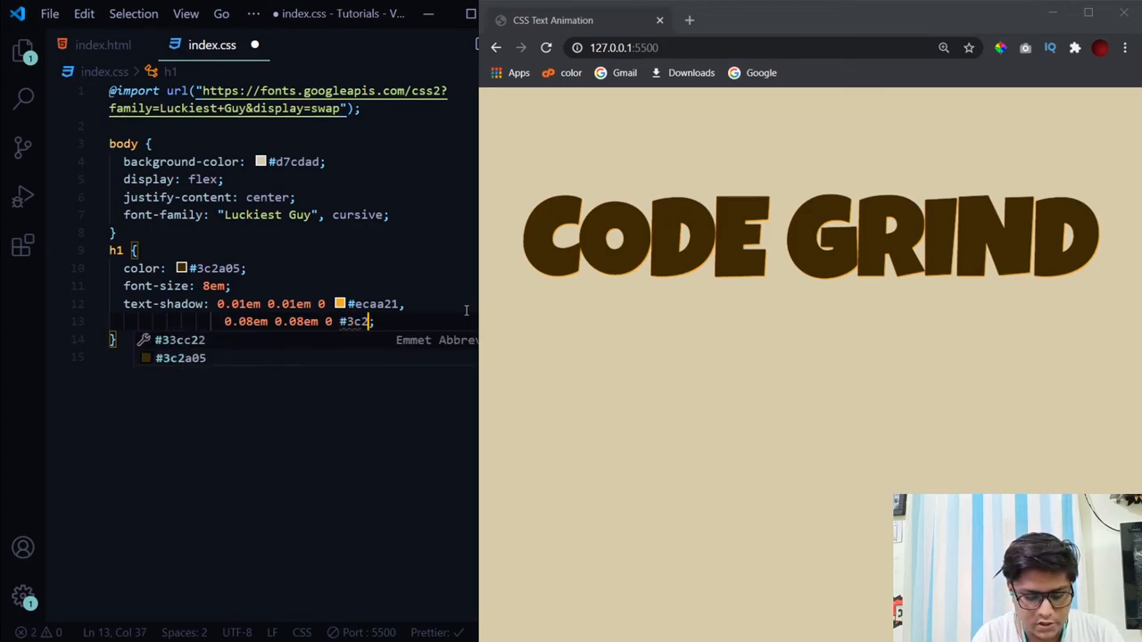
{"action": "key", "text": "ctrl+s"}
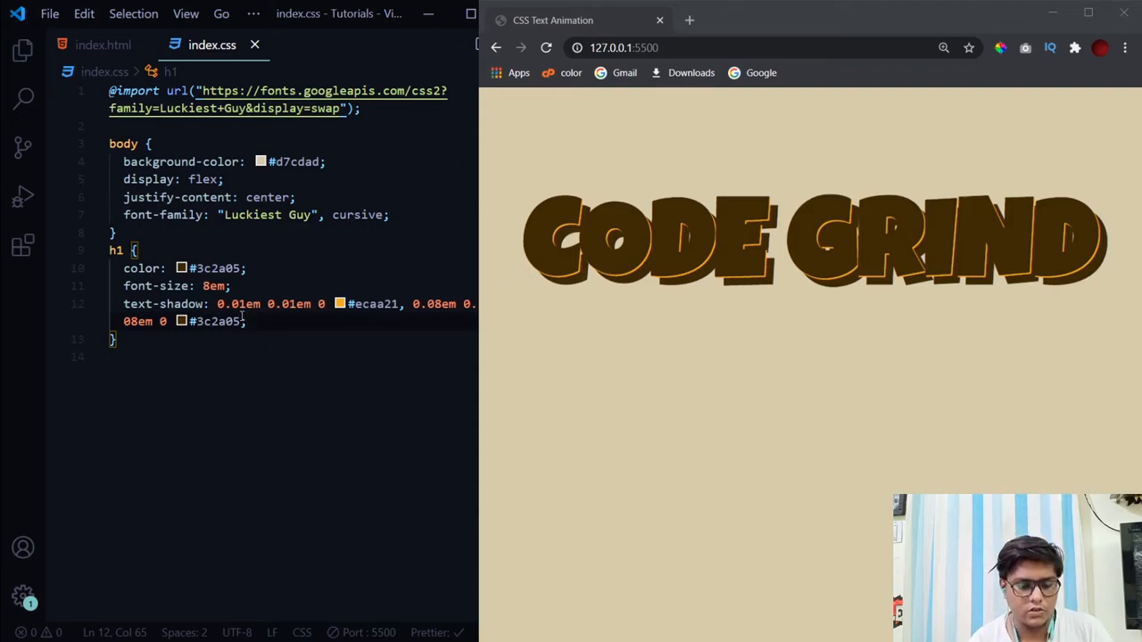
Step: Begin a third shadow layer at 0.18em 0.23em with colour #f3…
{"action": "left_click", "coordinate": [340, 304]}
{"action": "type", "text": ", "}
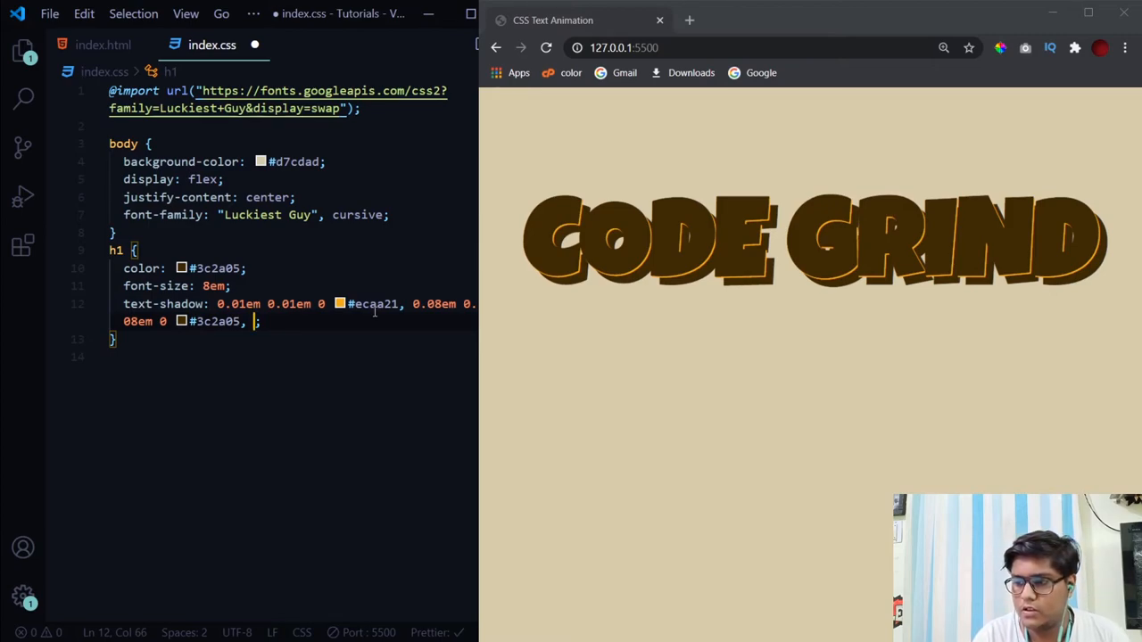
{"action": "type", "text": "0.18em"}
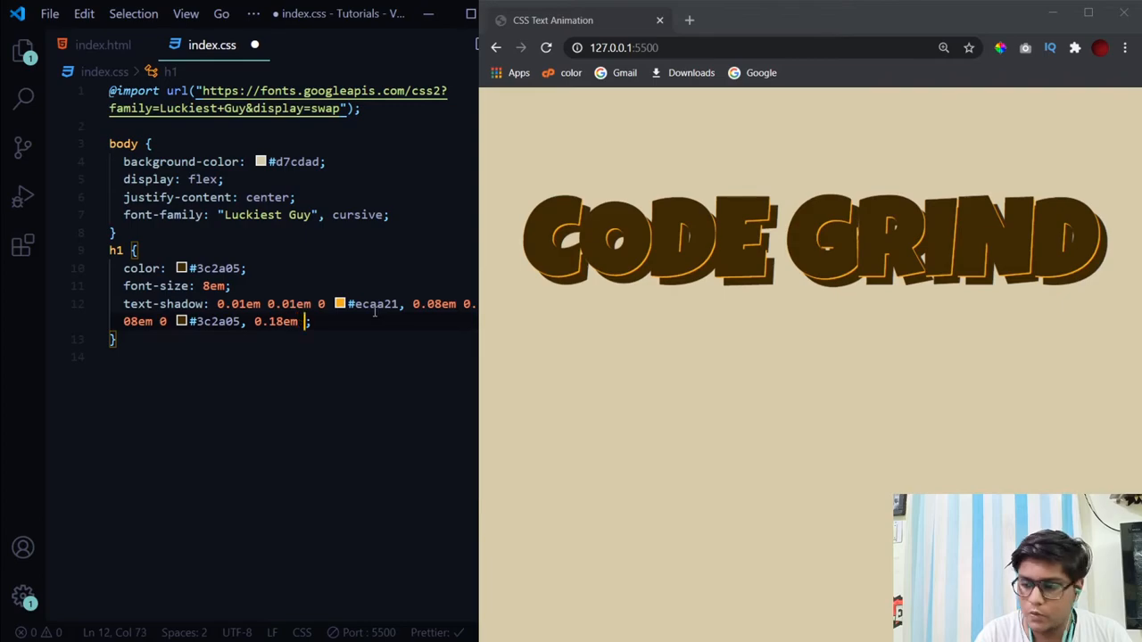
{"action": "type", "text": "0.23em 0 #"}
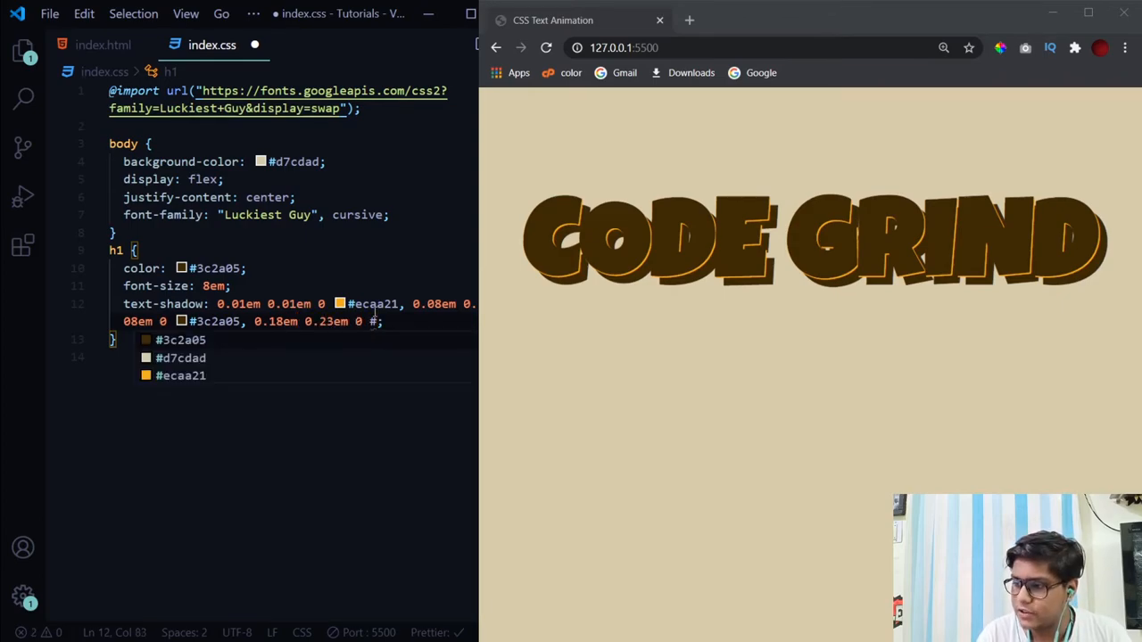
{"action": "type", "text": "f388cf, ;"}
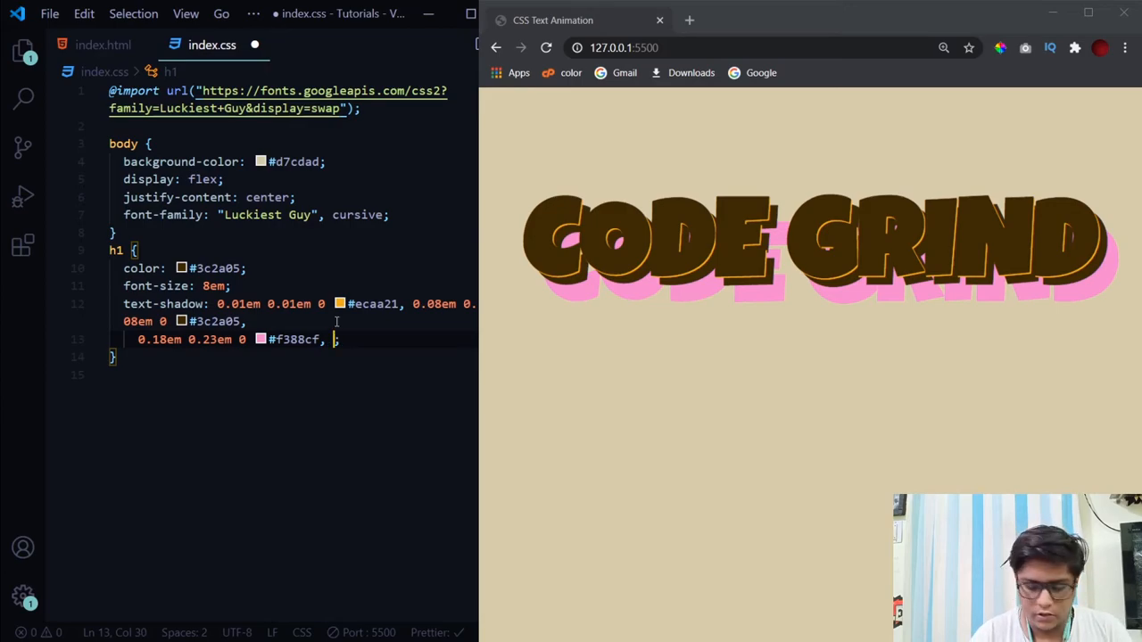
Step: Add yellow #f3e282 (0.28em 0.38em) and brown #6b4b09 (0.38em 0.53em) shadow layers
{"action": "type", "text": "0.28em"}
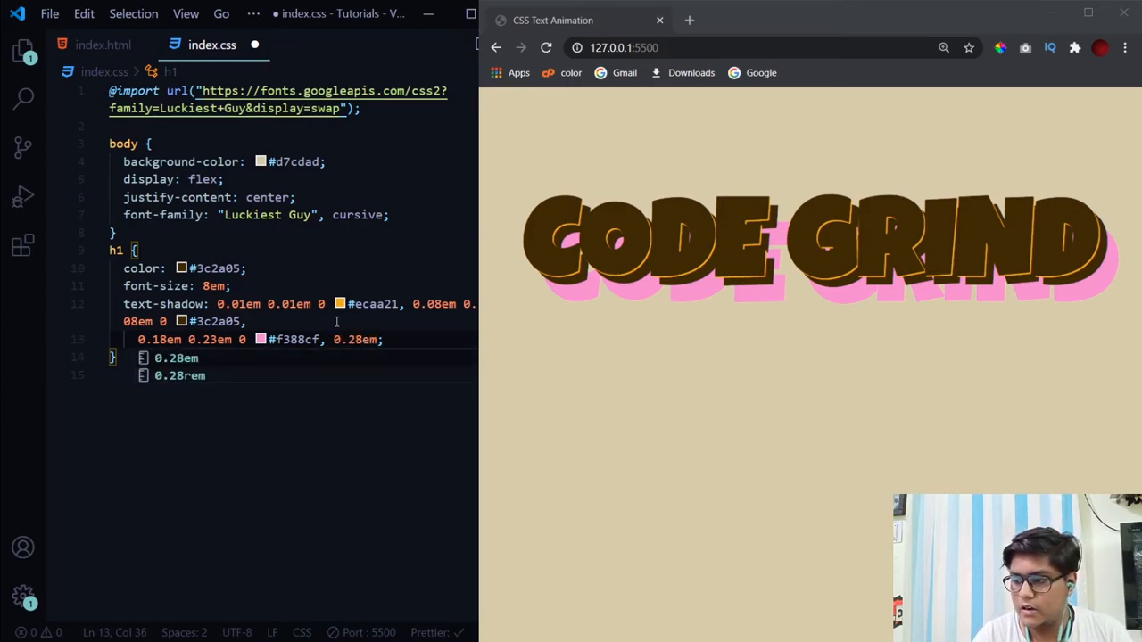
{"action": "type", "text": "0.3"}
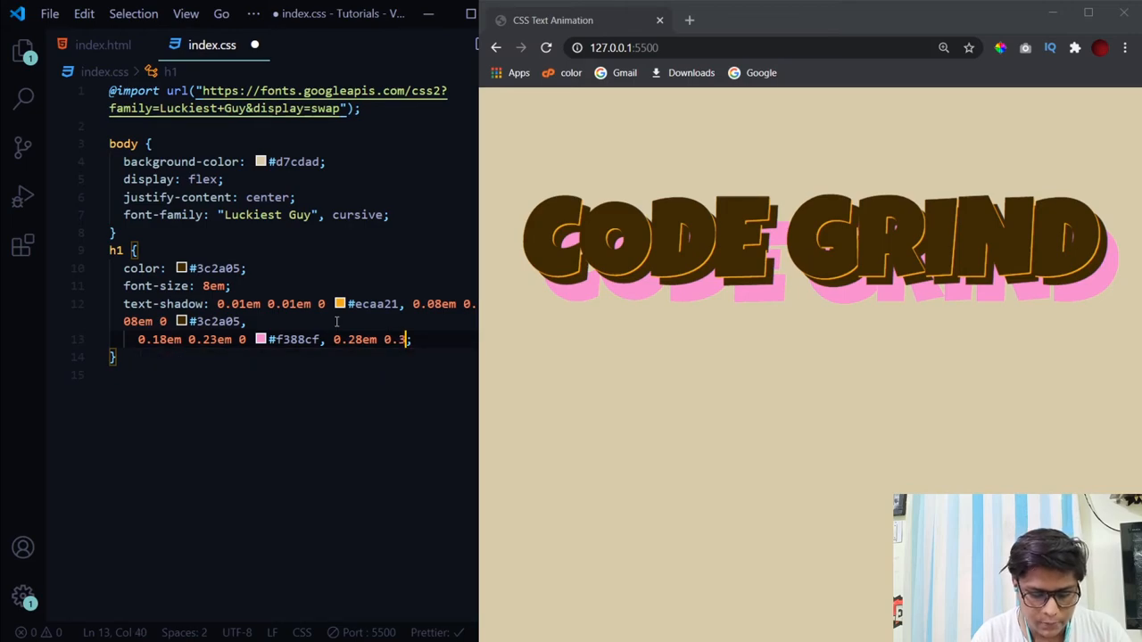
{"action": "type", "text": "8em"}
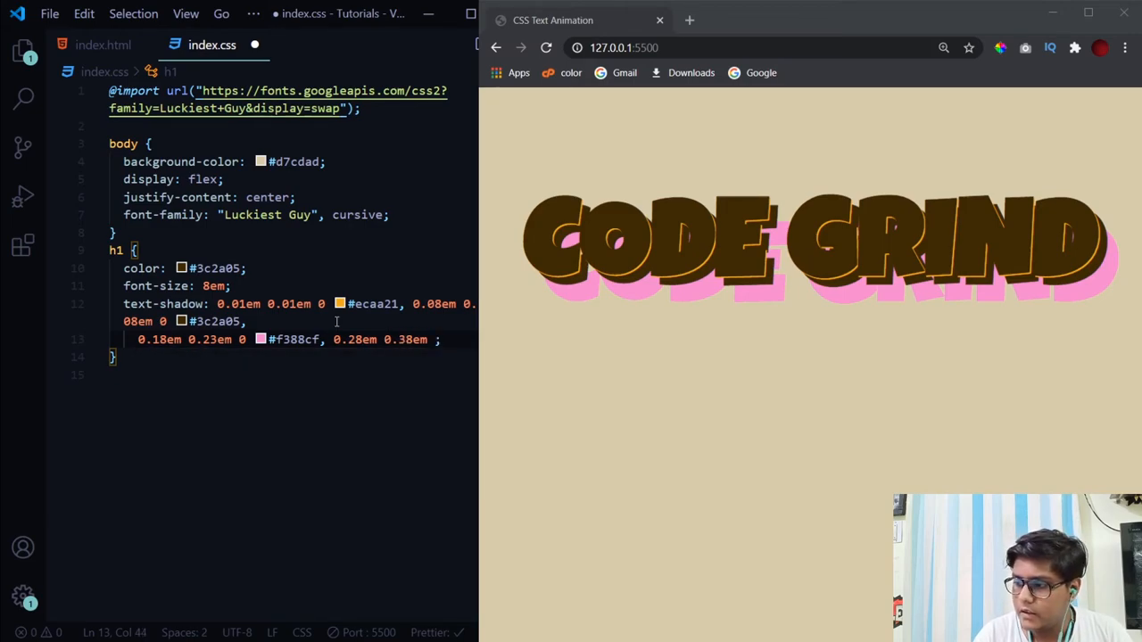
{"action": "type", "text": "#f3e282,"}
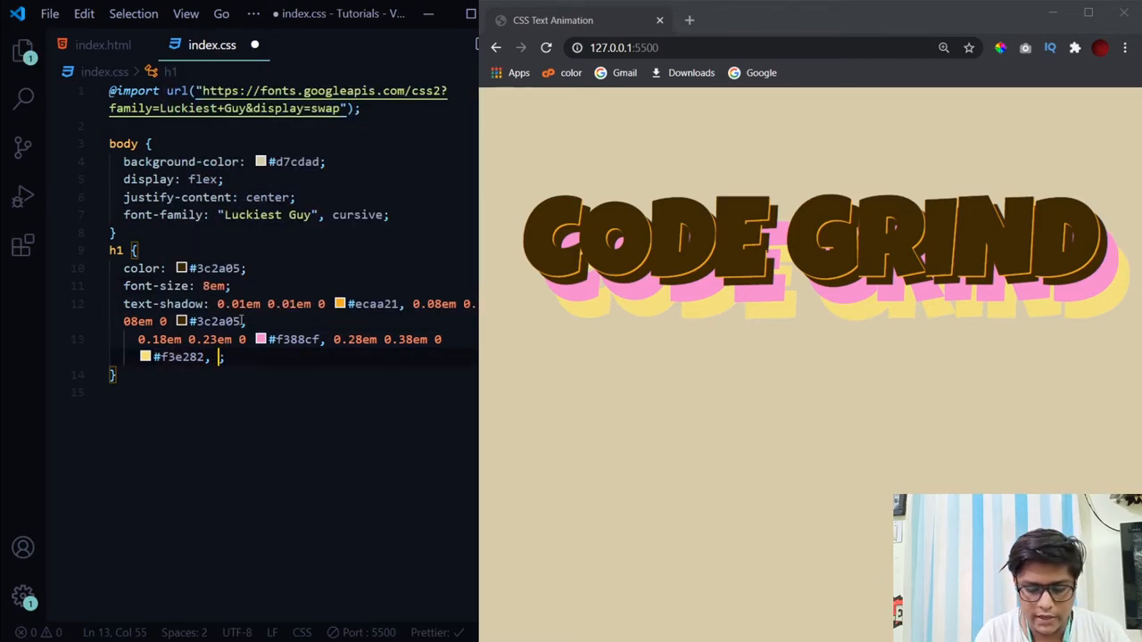
{"action": "type", "text": "0.38em"}
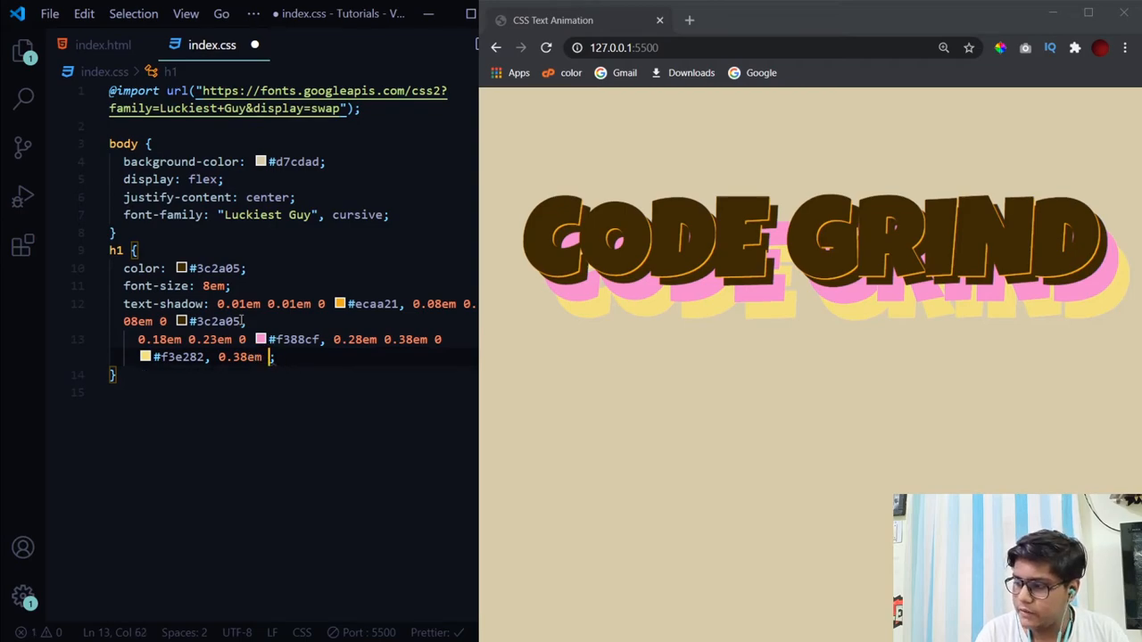
{"action": "type", "text": "0.53em 0"}
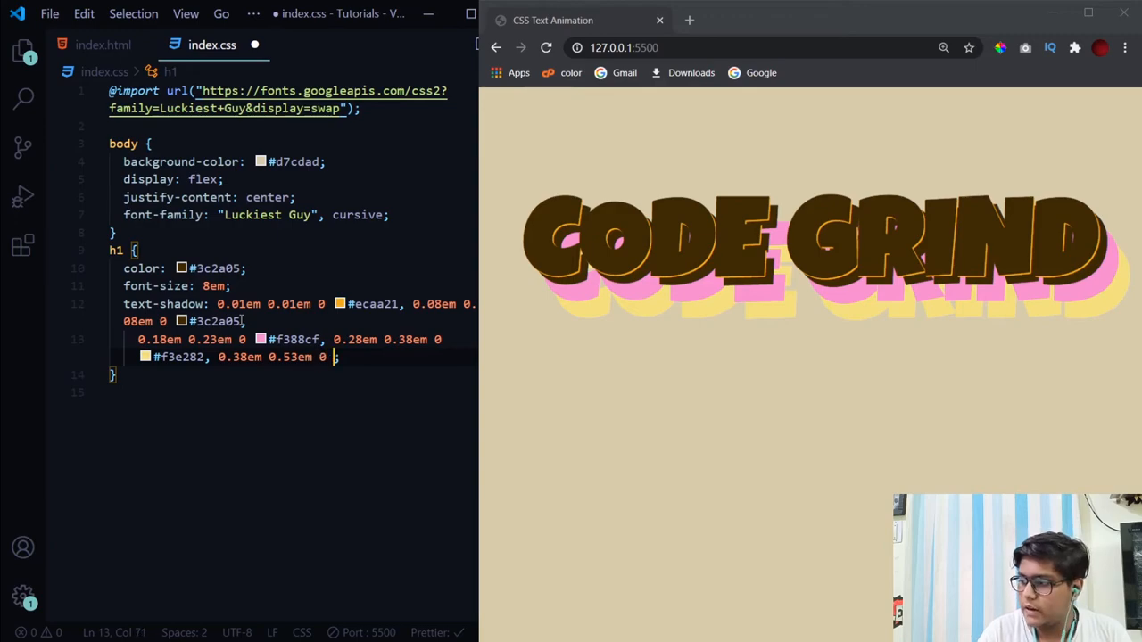
{"action": "type", "text": "#6"}
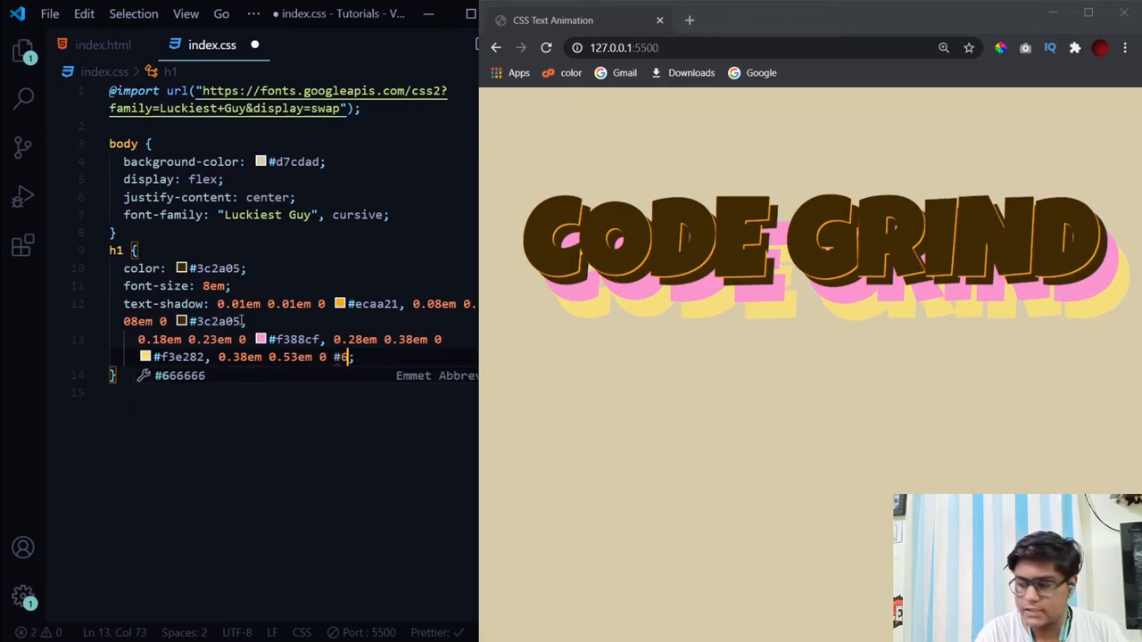
{"action": "type", "text": "b4b09"}
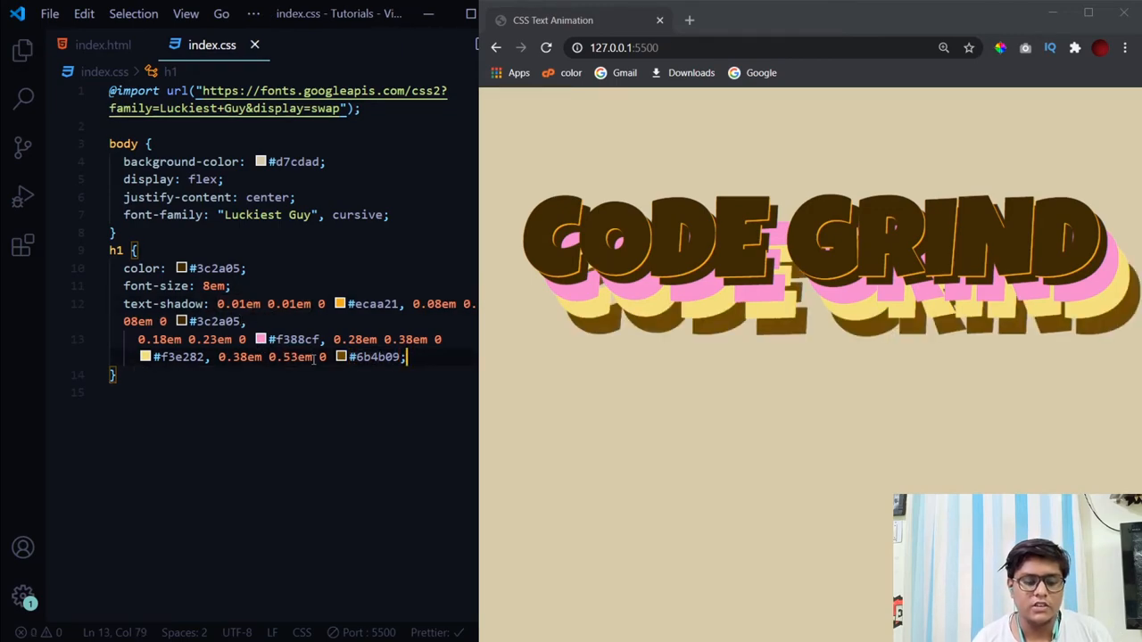
{"action": "double_click", "coordinate": [290, 357]}
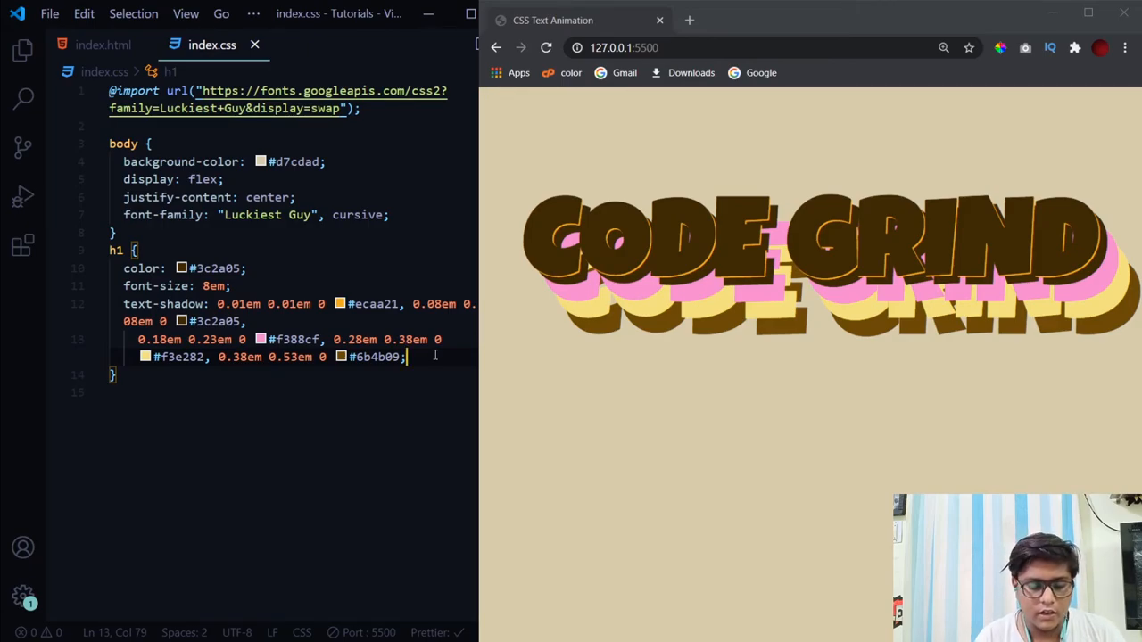
Step: Add transform: rotate(-5deg) to the h1 rule and save
{"action": "type", "text": "trandof"}
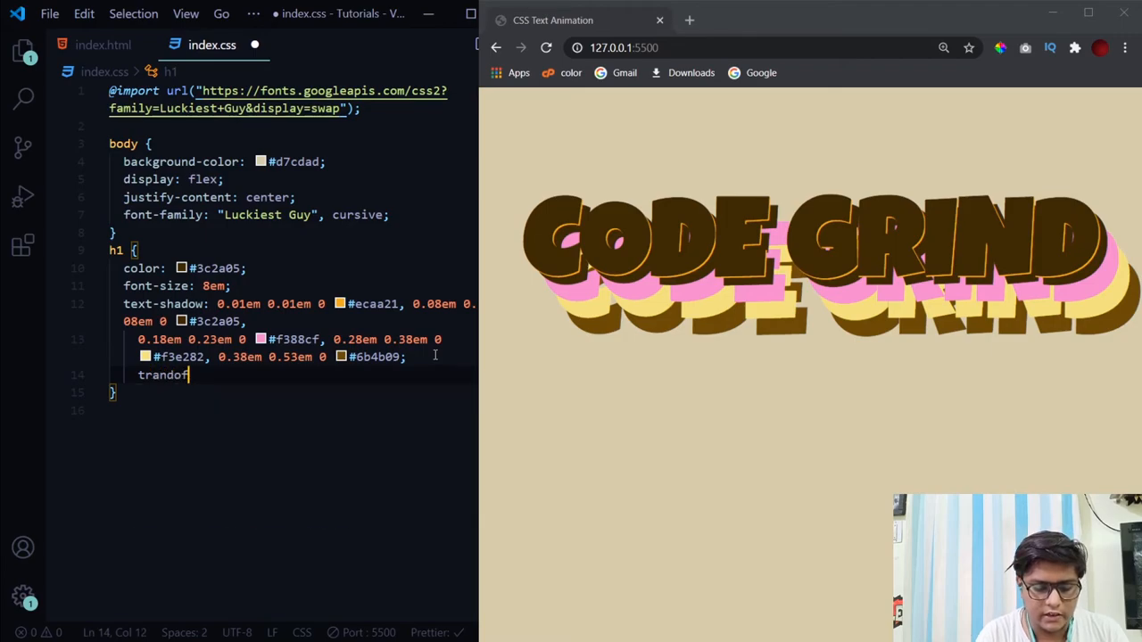
{"action": "type", "text": "transform: rotate();"}
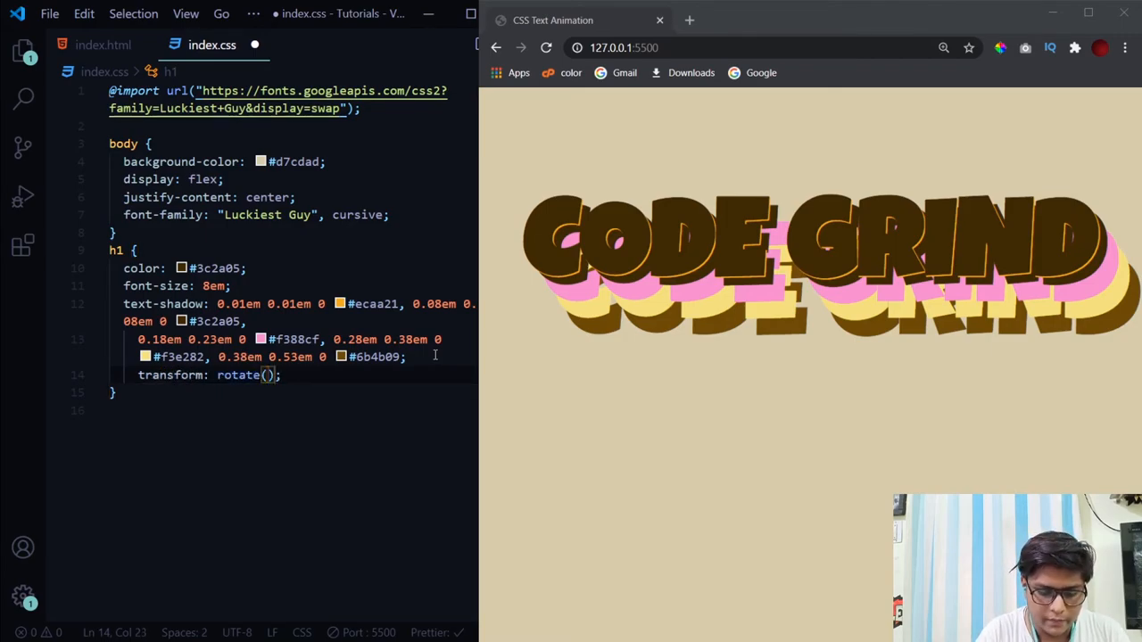
{"action": "type", "text": "-5deg"}
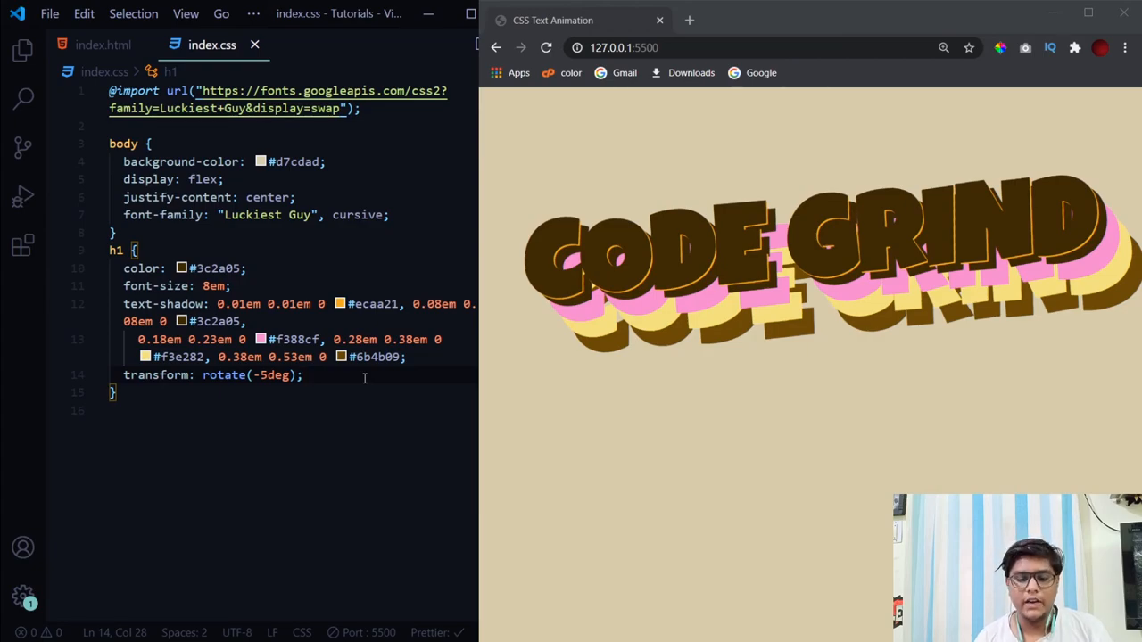
{"action": "type", "text": "aniam"}
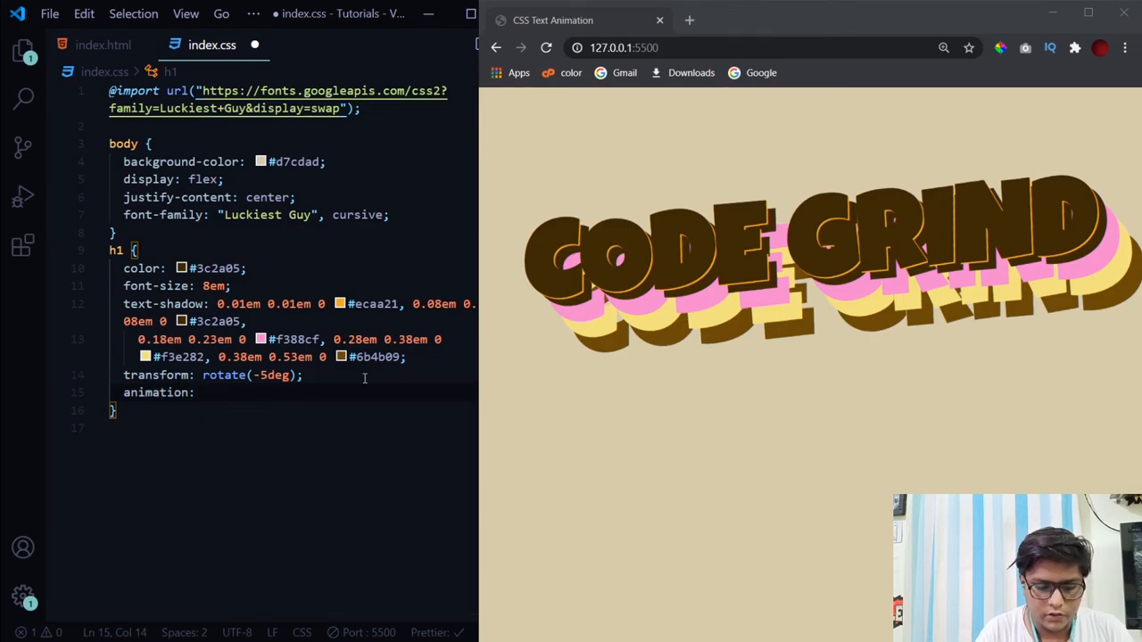
Step: Set the h1 animation to pop 1s infinite alternate
{"action": "type", "text": "pop"}
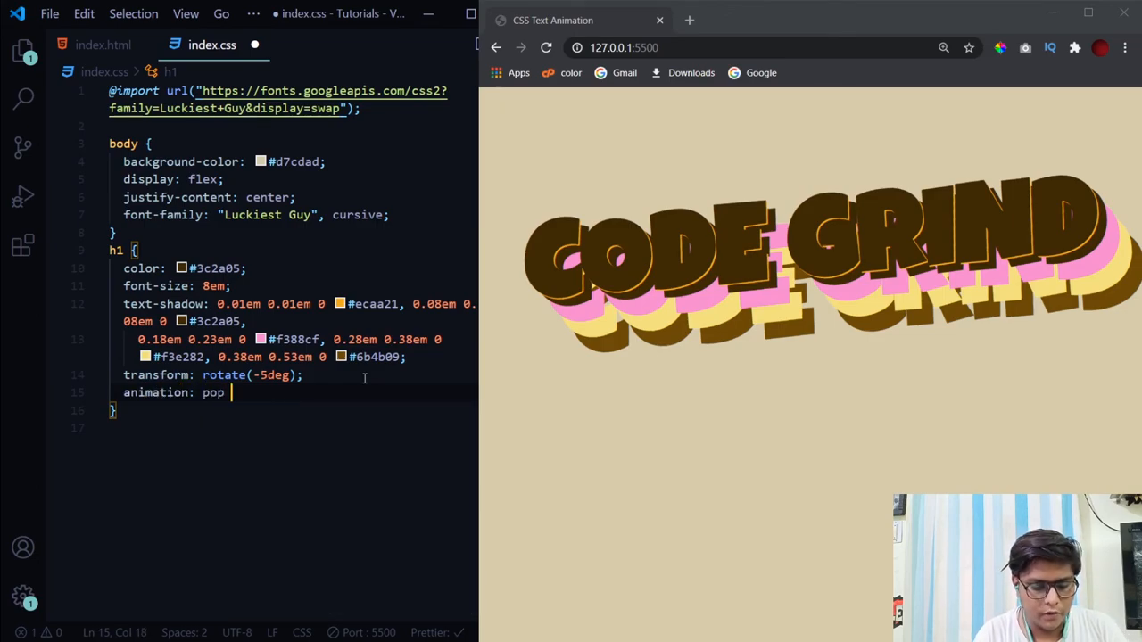
{"action": "type", "text": "1s infinite"}
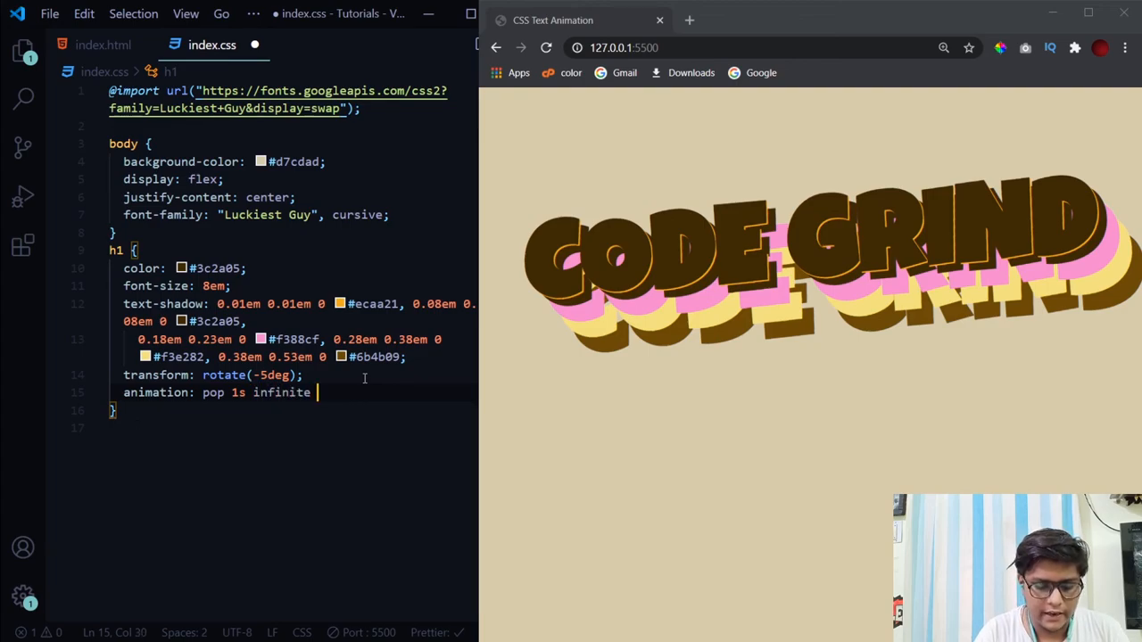
{"action": "type", "text": "alternate;"}
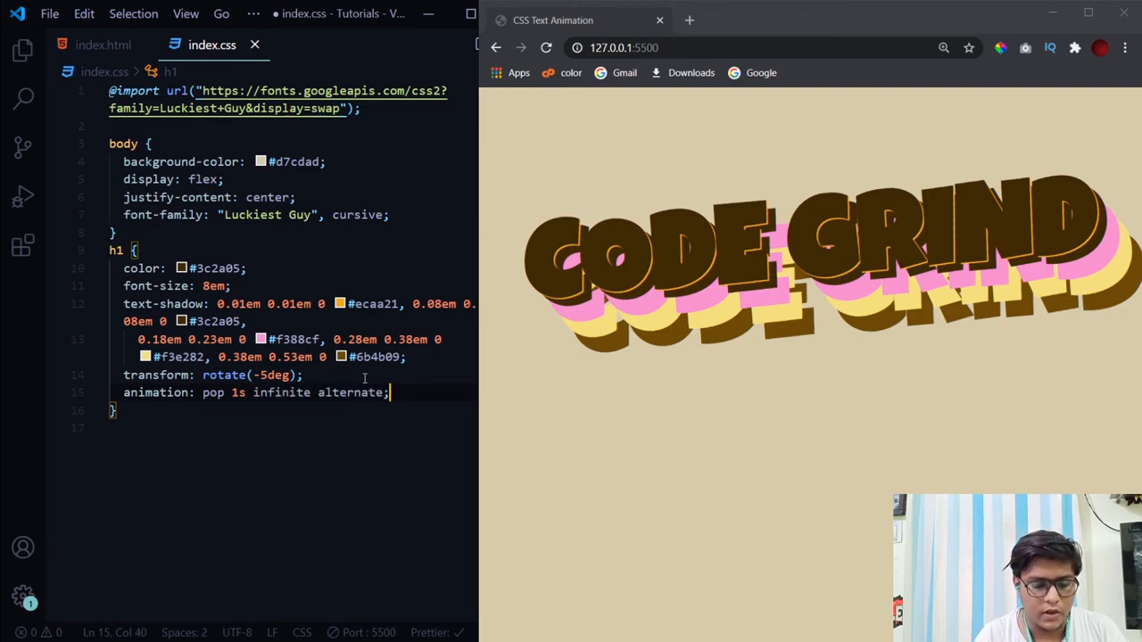
{"action": "type", "text": "@k"}
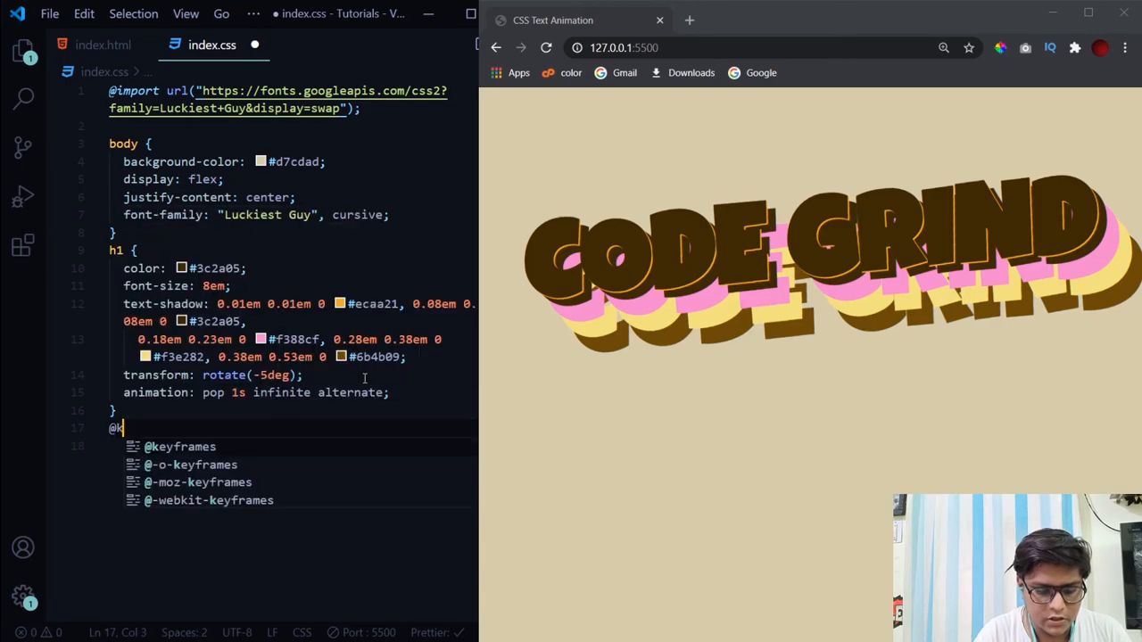
{"action": "key", "text": "Tab"}
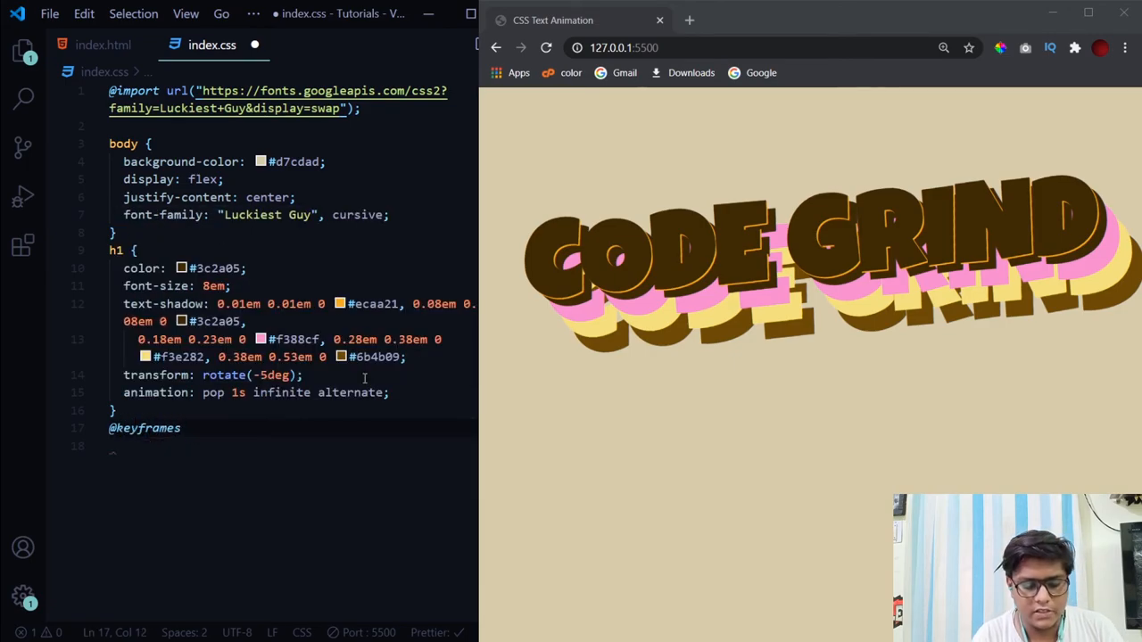
{"action": "type", "text": "pop {"}
{"action": "left_click", "coordinate": [292, 446]}
{"action": "type", "text": "from"}
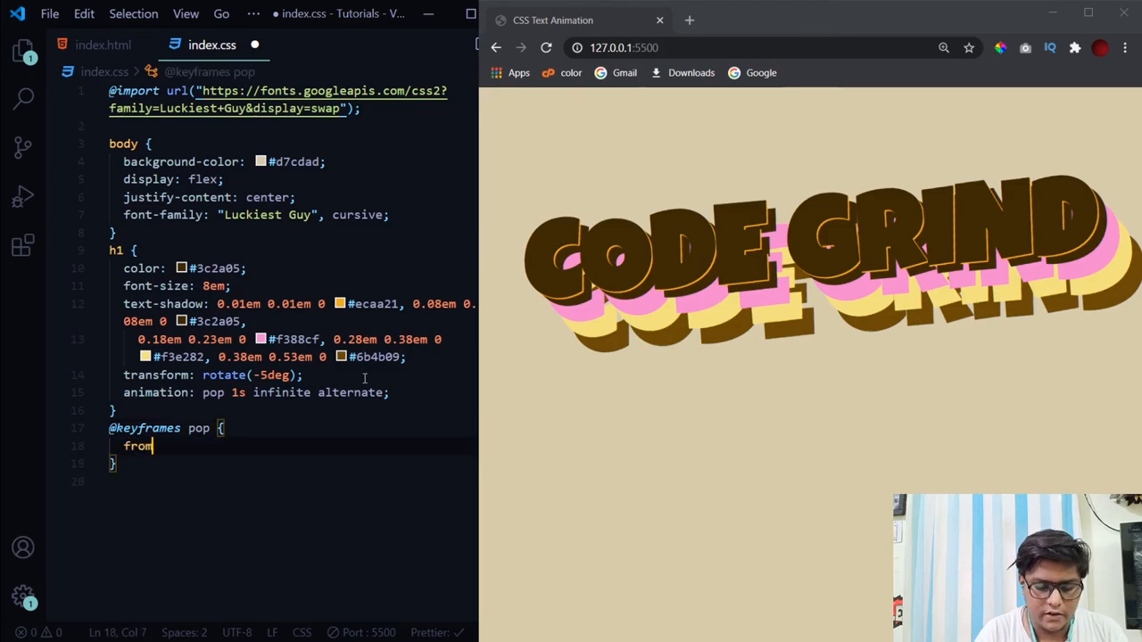
{"action": "type", "text": "transform: scale(0.9);"}
{"action": "type", "text": "and"}
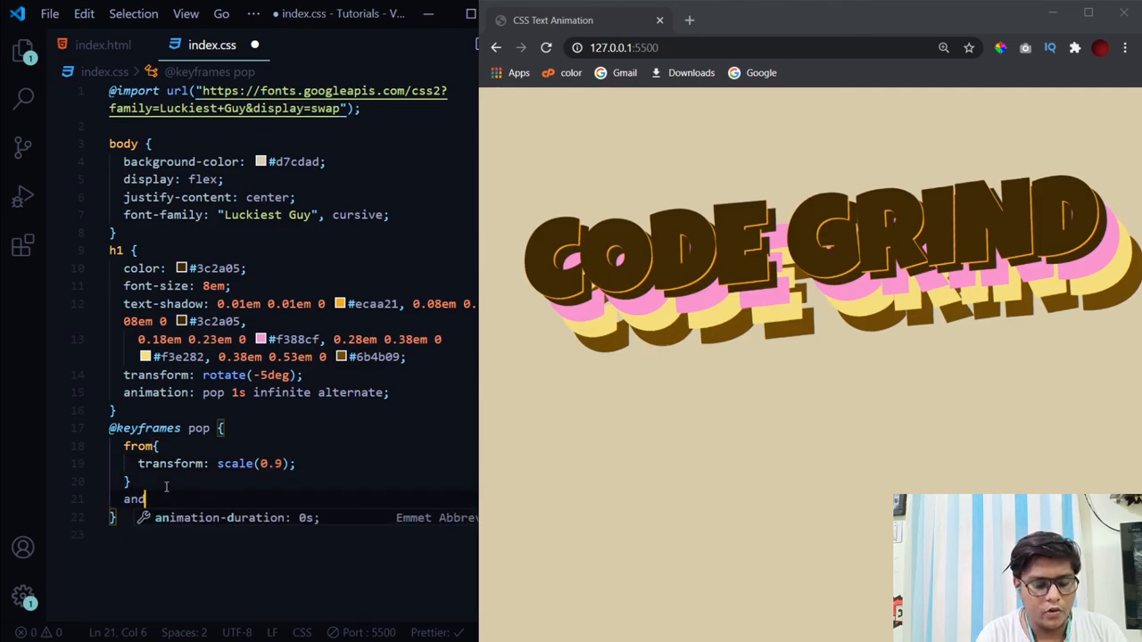
{"action": "type", "text": "to {"}
{"action": "type", "text": "transform: scale(1) rota;"}
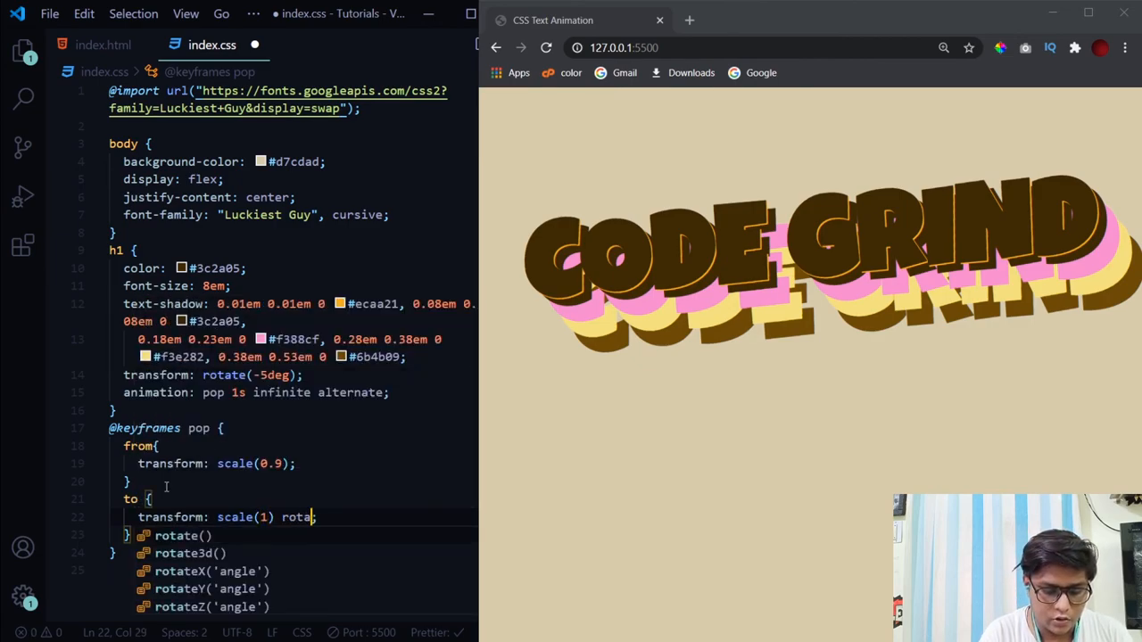
{"action": "type", "text": "(-5deg)"}
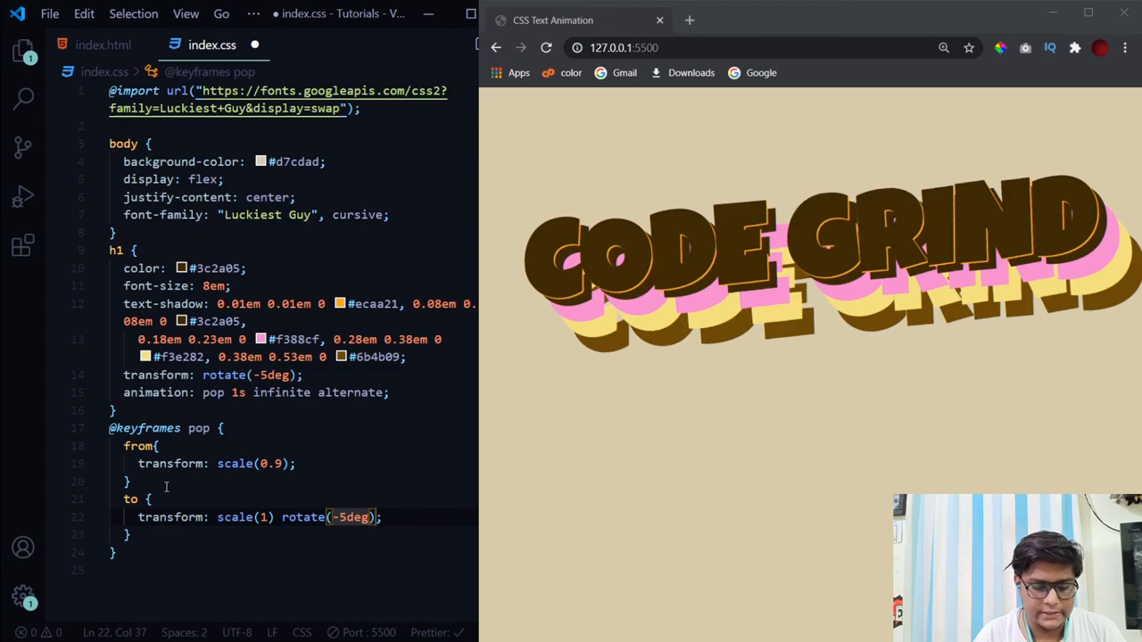